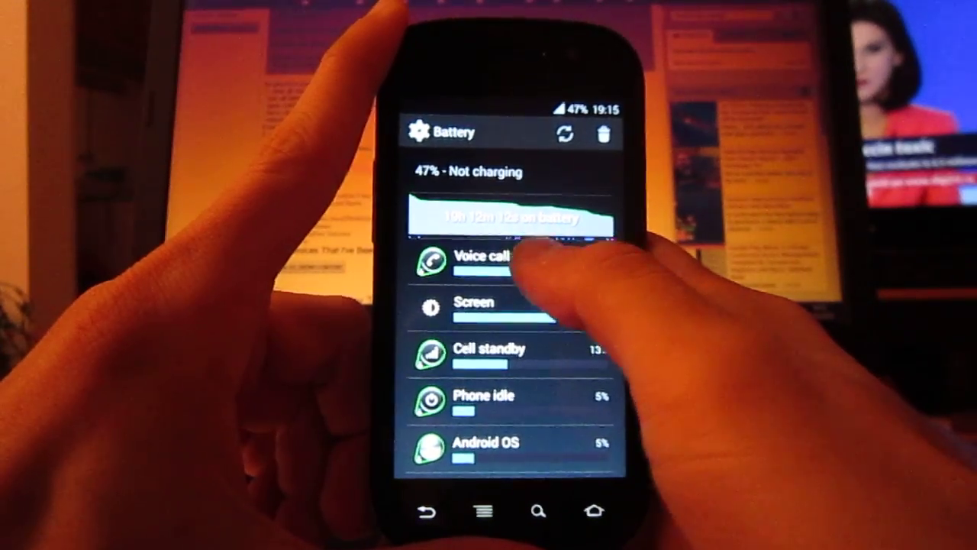
# - Review the Voice calls battery usage (39%), then return to the home screen
pyautogui.click(481, 255)
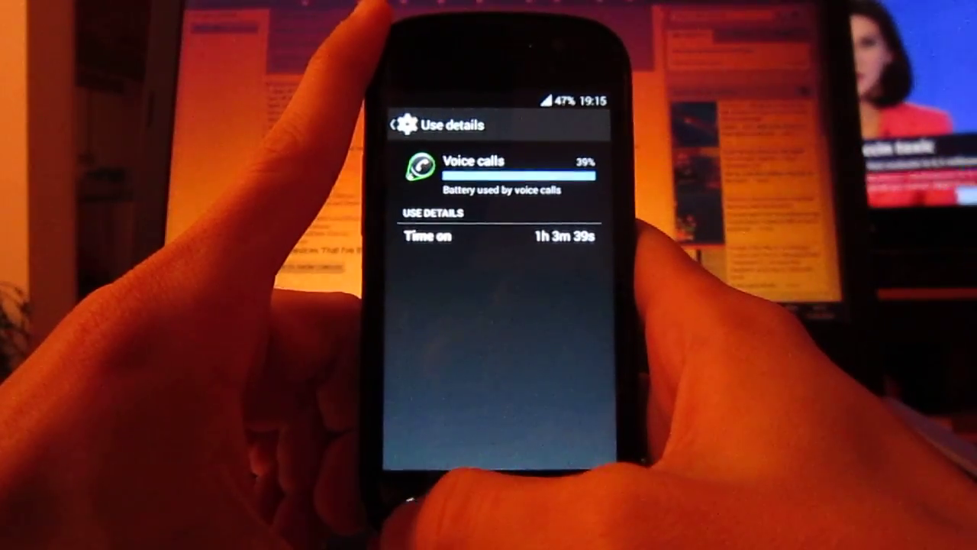
pyautogui.click(396, 123)
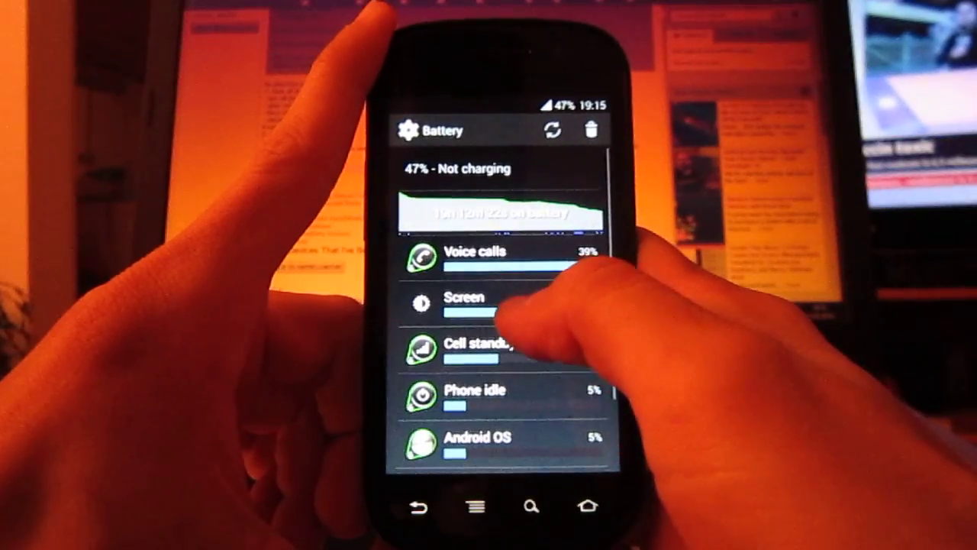
pyautogui.click(473, 305)
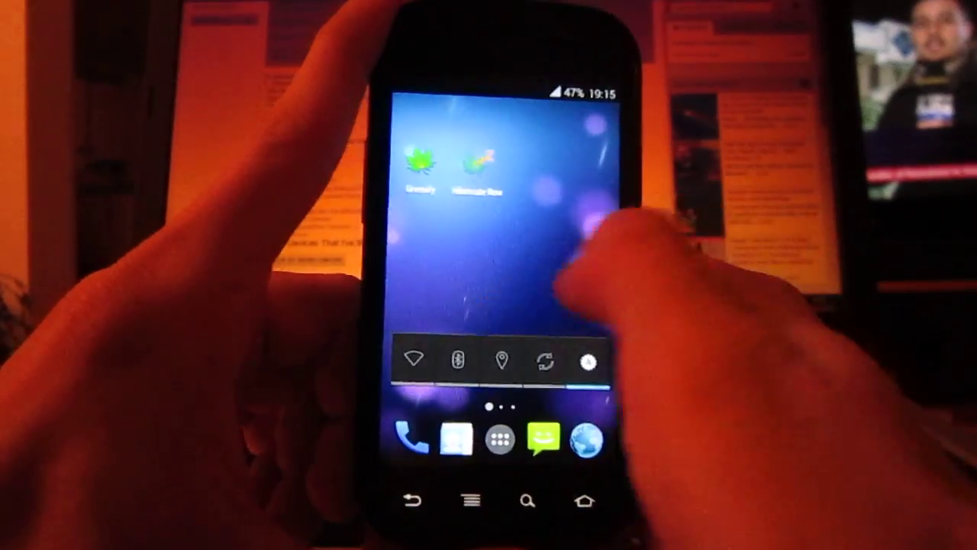
# - Reopen Settings from Quick Settings and scroll to Developer options and About phone
pyautogui.click(500, 438)
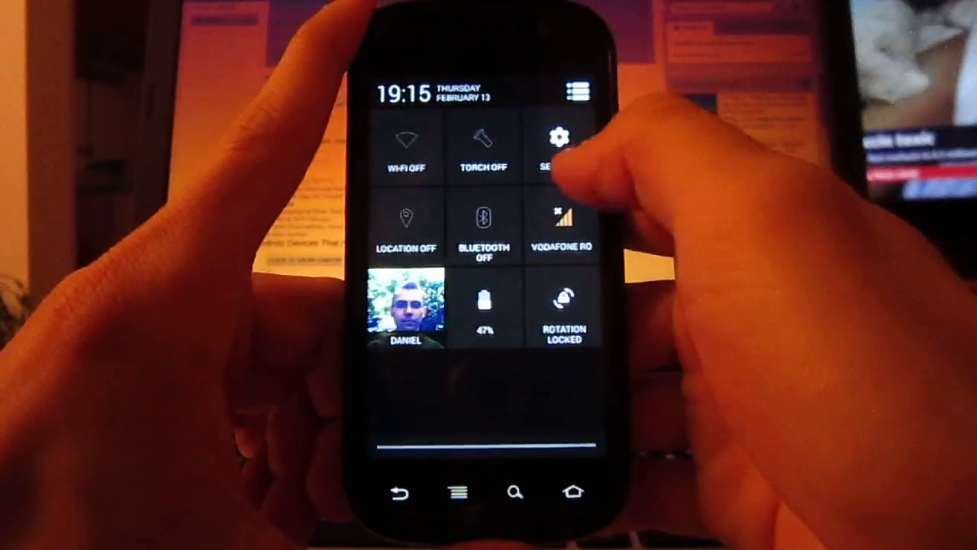
pyautogui.click(562, 141)
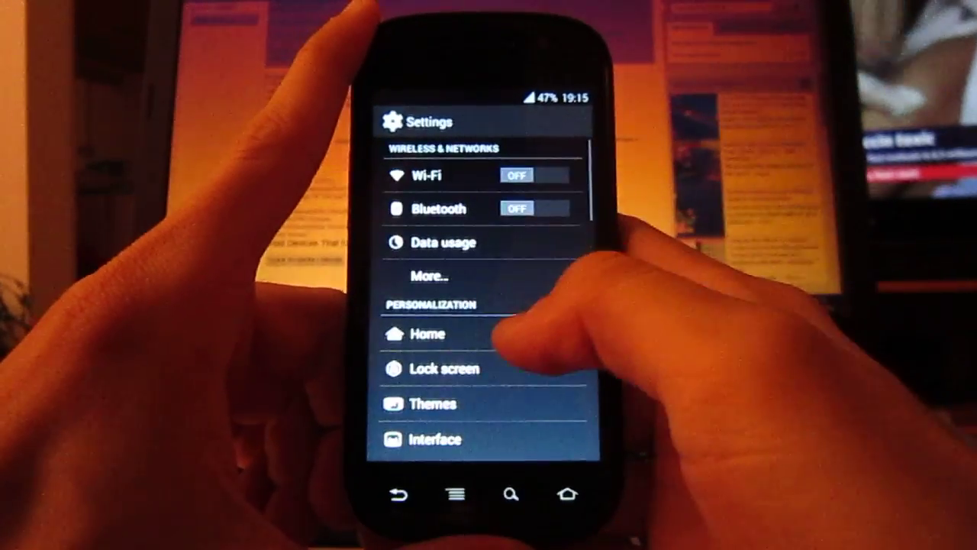
pyautogui.scroll(-3)
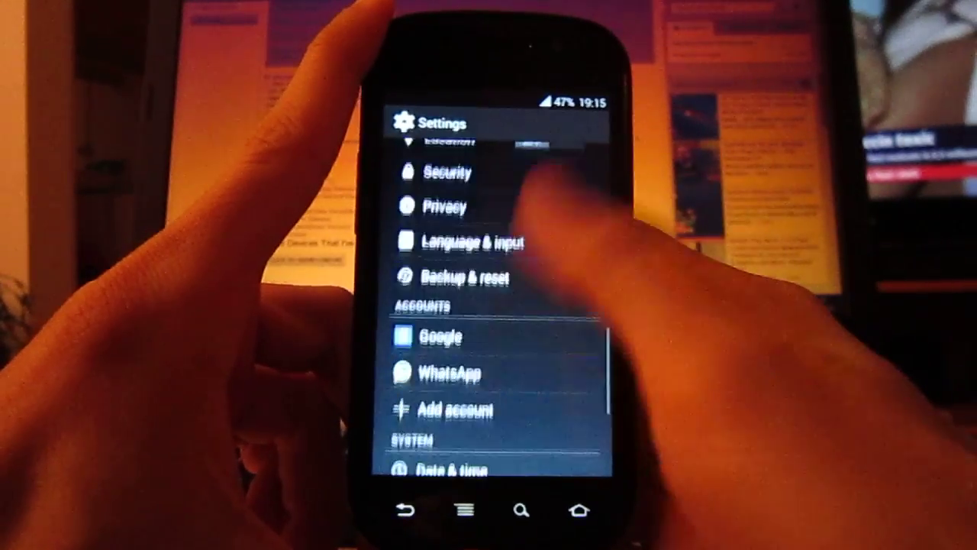
pyautogui.scroll(-3)
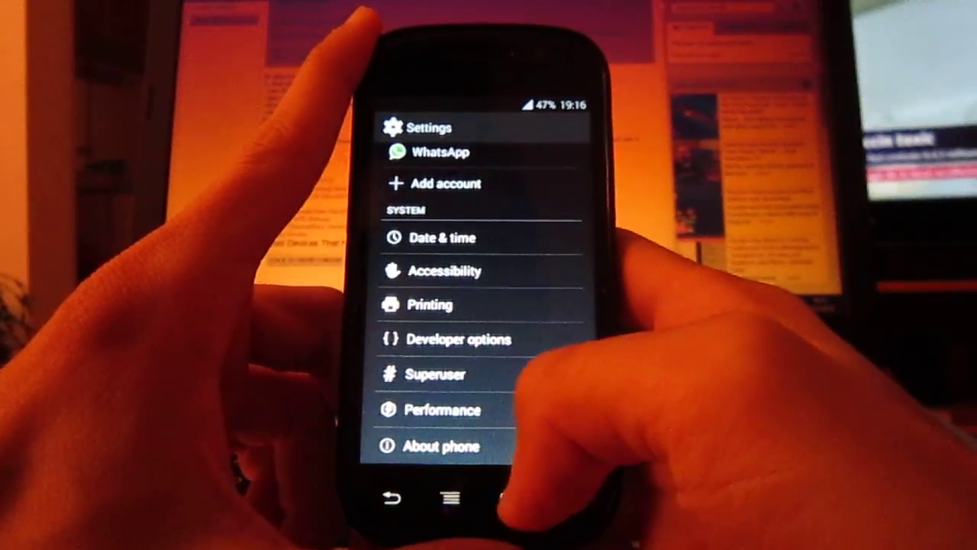
# - Browse About phone details: Nexus S on Android 4.4.2 with CyanogenMod 11
pyautogui.click(441, 446)
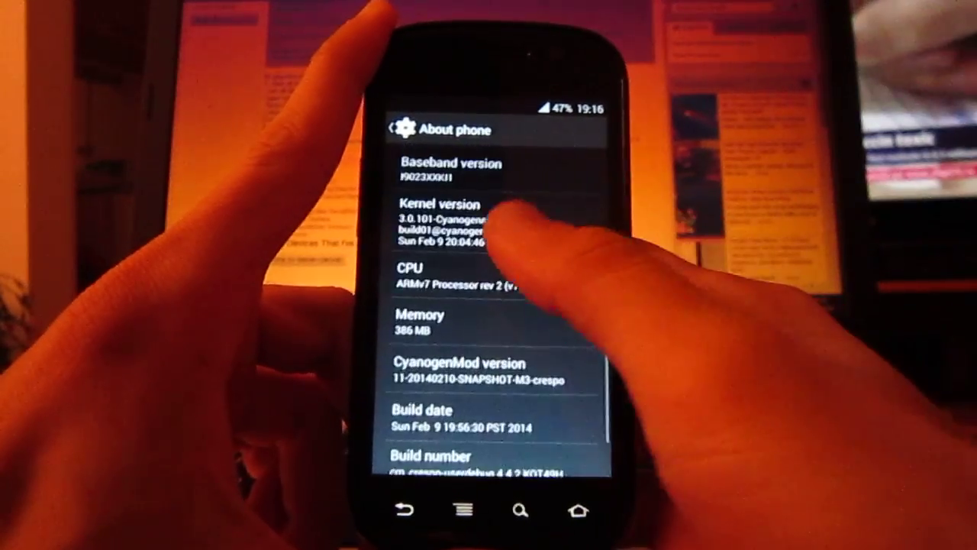
pyautogui.scroll(-3)
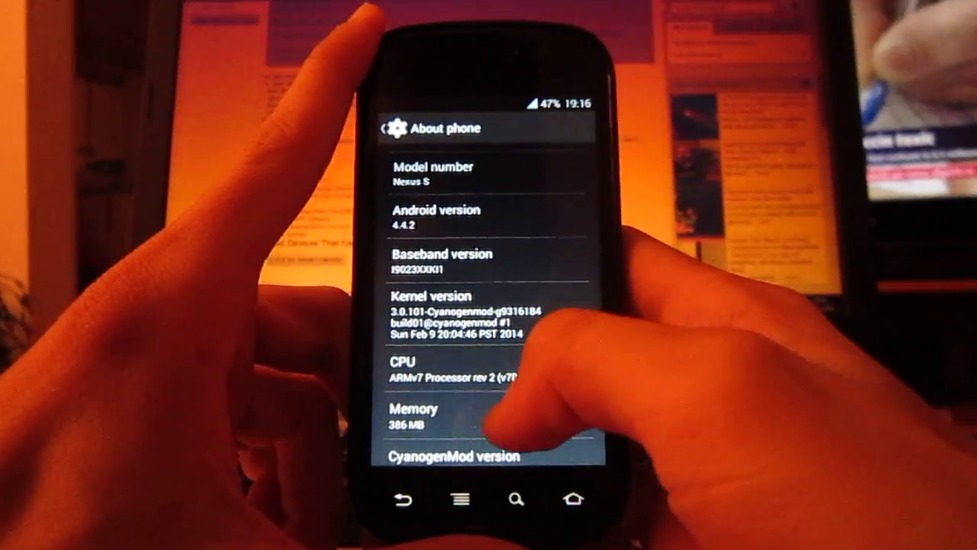
pyautogui.scroll(-3)
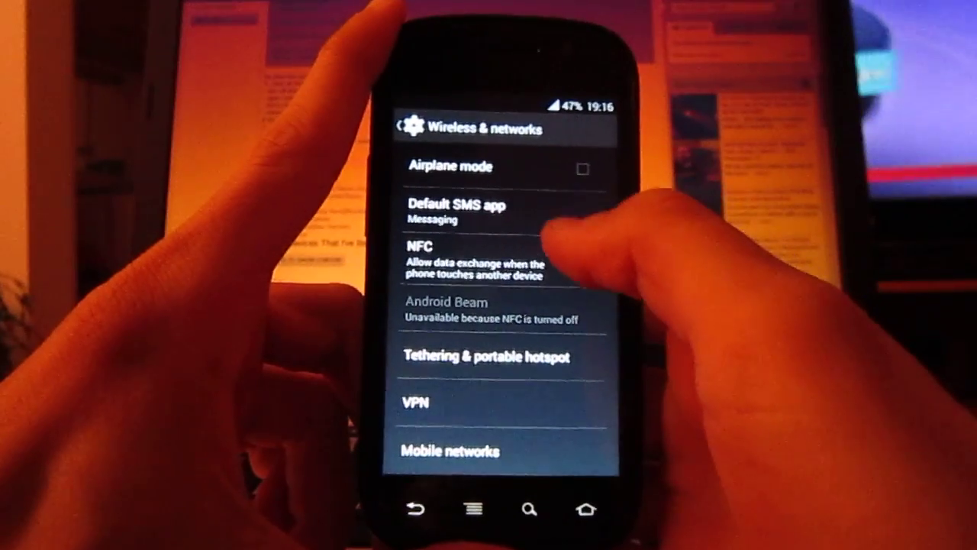
# - Browse the Wireless & networks extras, including Mobile networks and Cell broadcasts
pyautogui.click(458, 213)
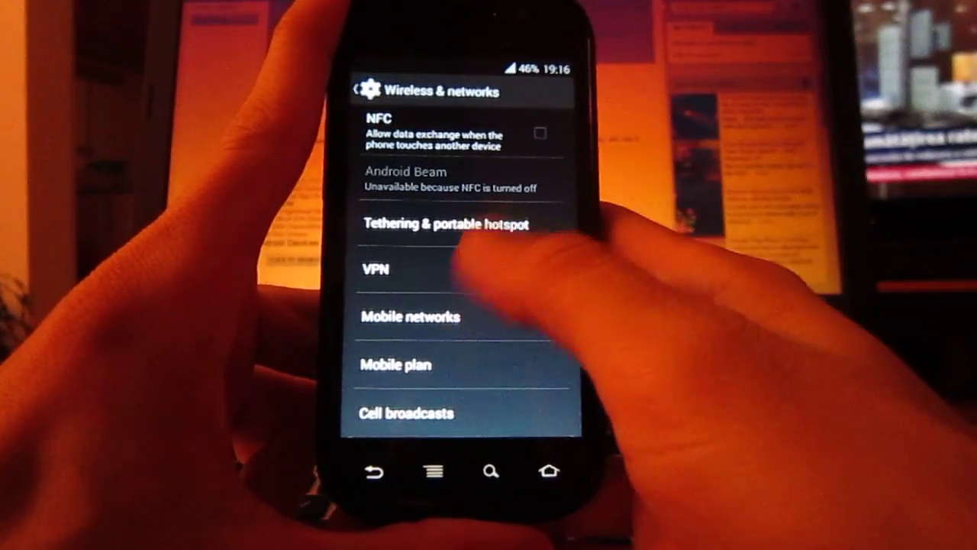
pyautogui.scroll(-3)
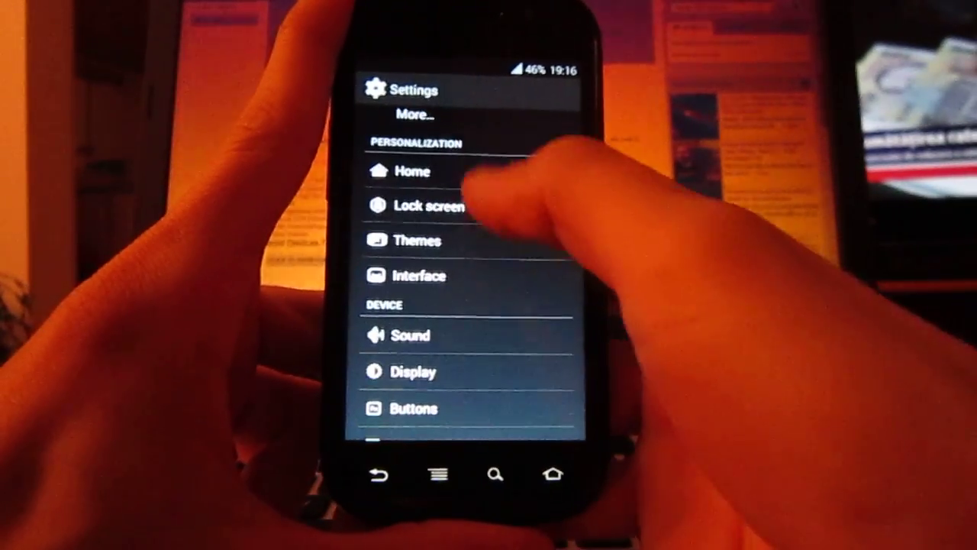
pyautogui.click(410, 171)
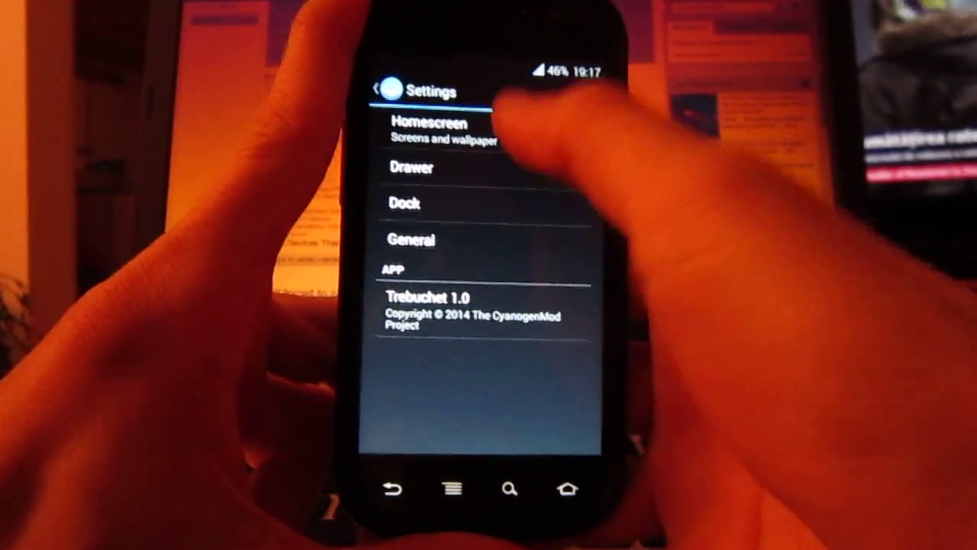
pyautogui.click(428, 129)
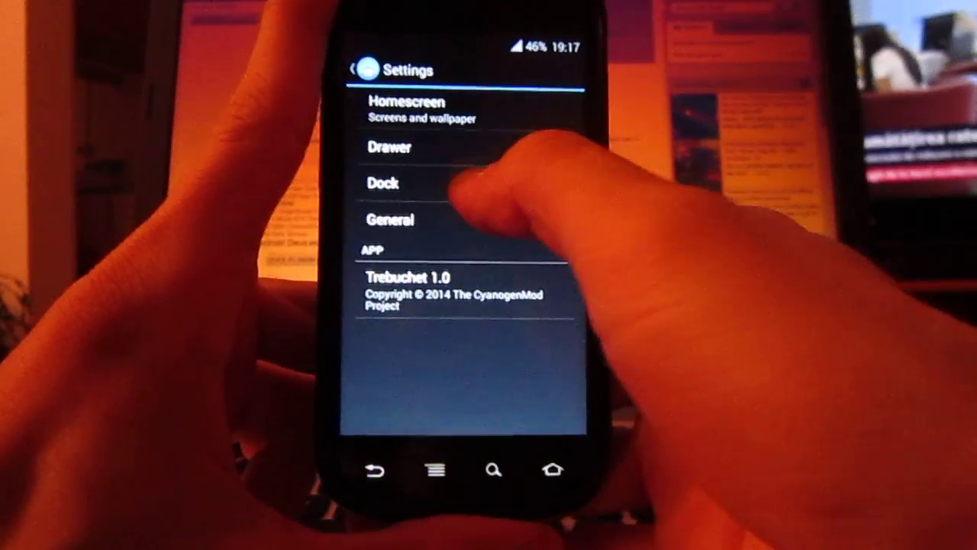
pyautogui.click(416, 148)
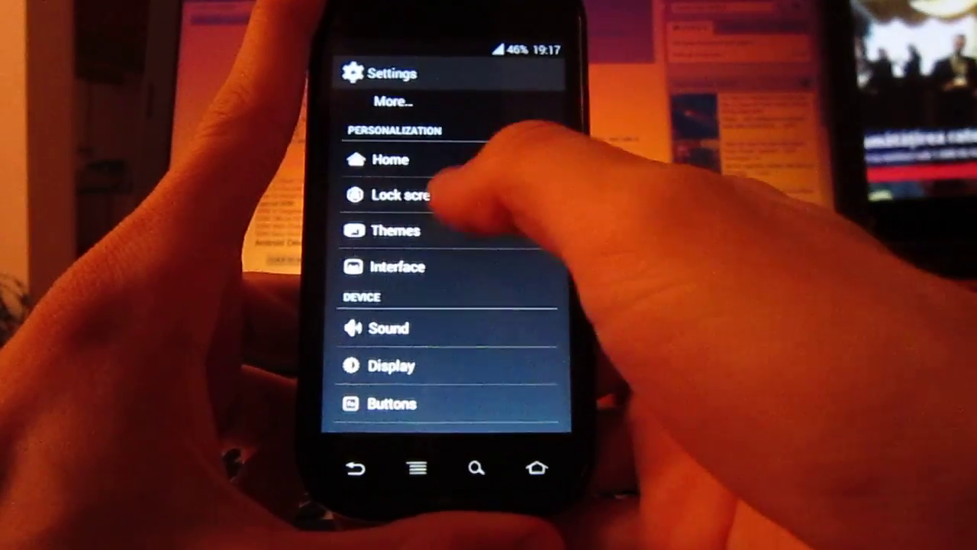
pyautogui.click(401, 195)
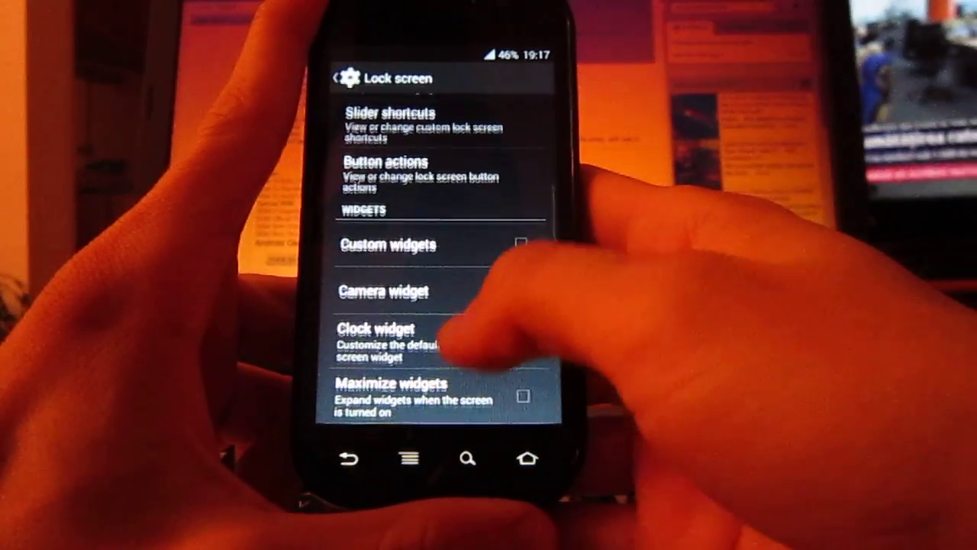
pyautogui.click(385, 336)
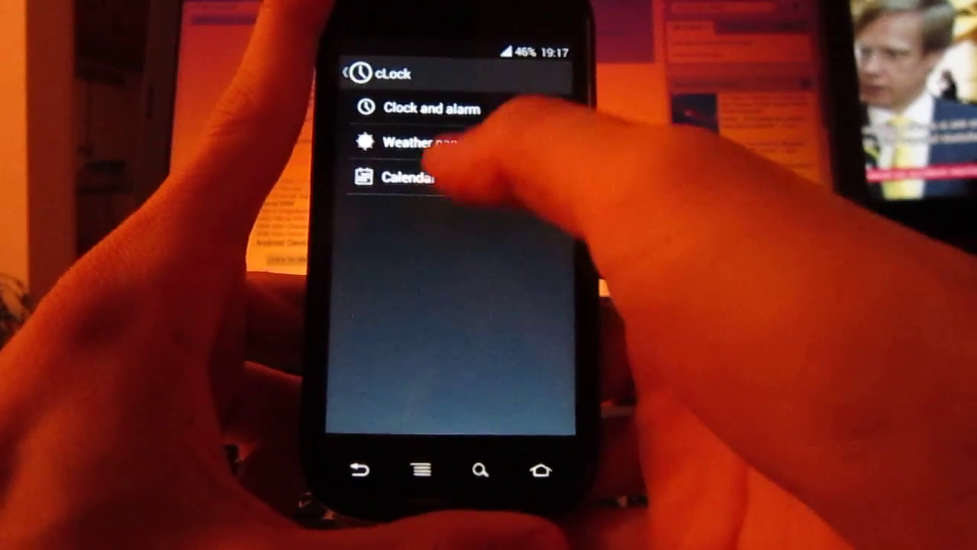
pyautogui.click(407, 141)
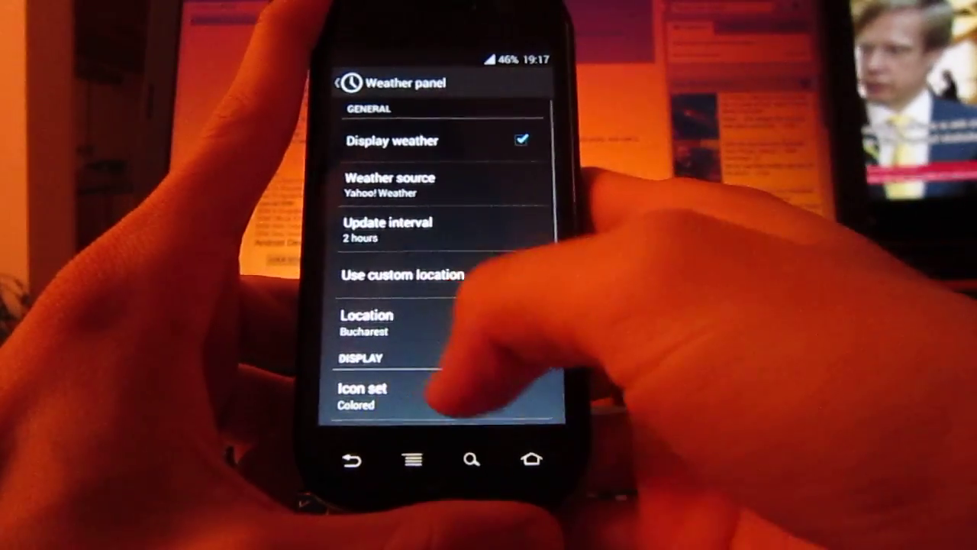
pyautogui.scroll(-3)
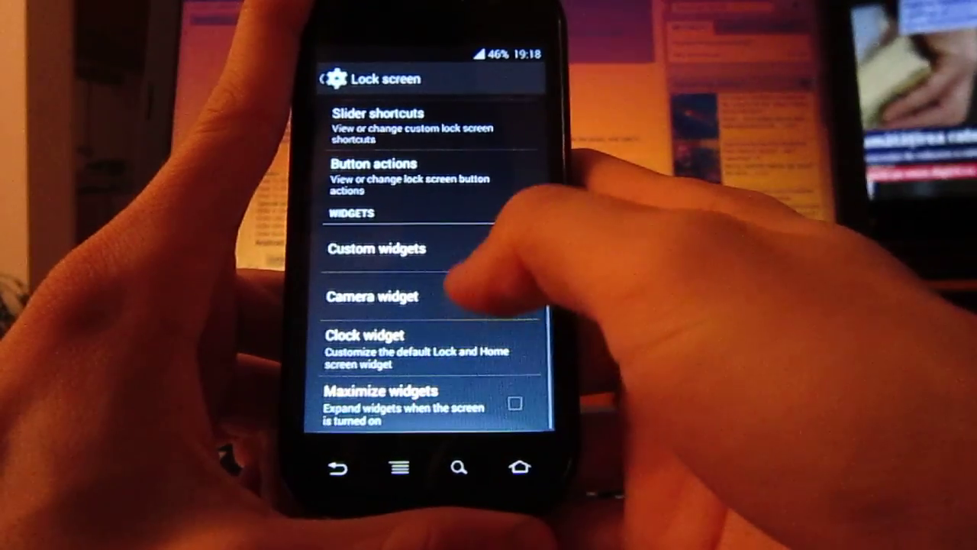
pyautogui.click(412, 297)
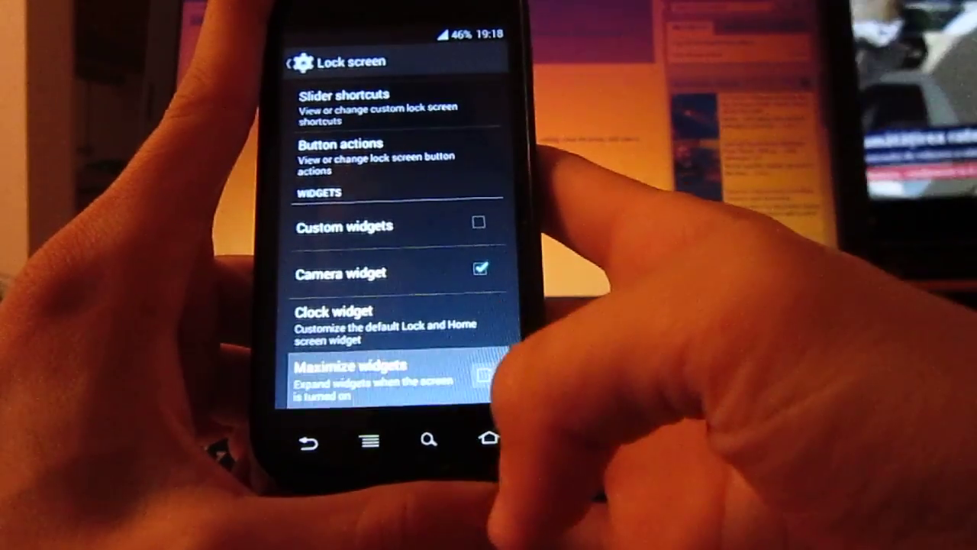
pyautogui.click(481, 374)
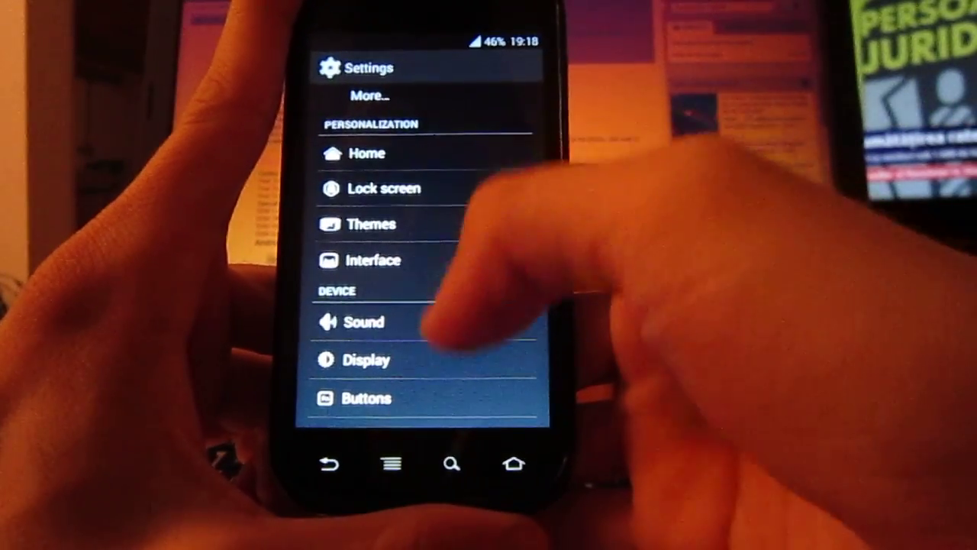
# - Set the Status bar battery status style to Text and return to Interface
pyautogui.click(385, 188)
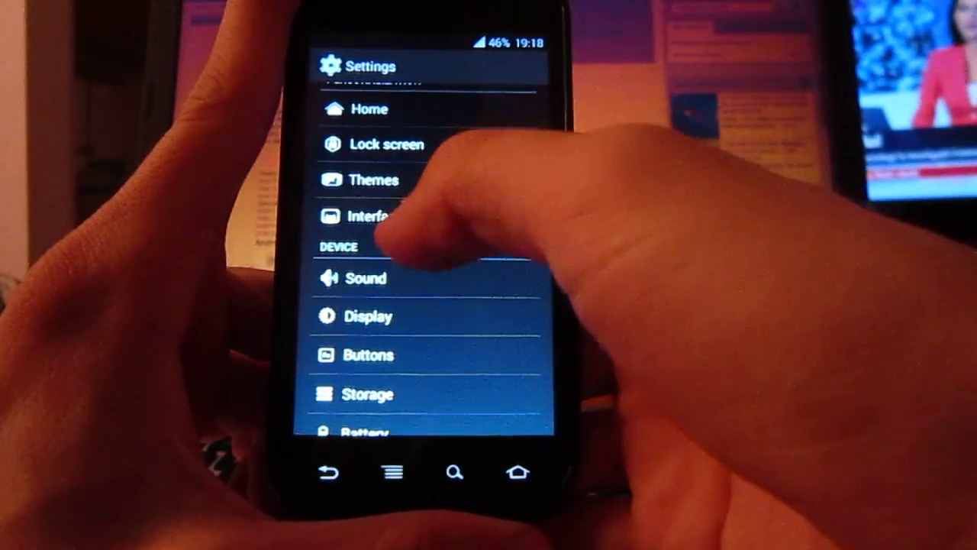
pyautogui.click(374, 216)
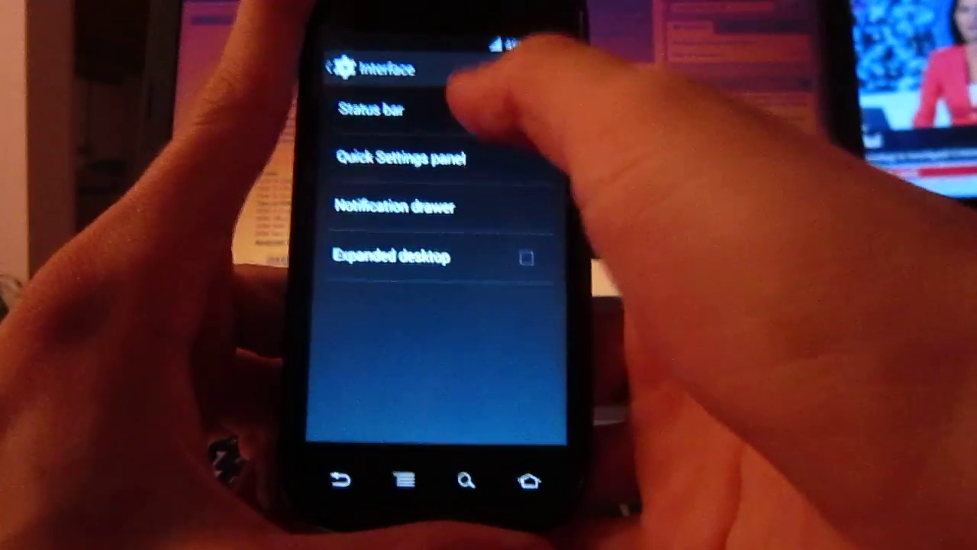
pyautogui.click(372, 109)
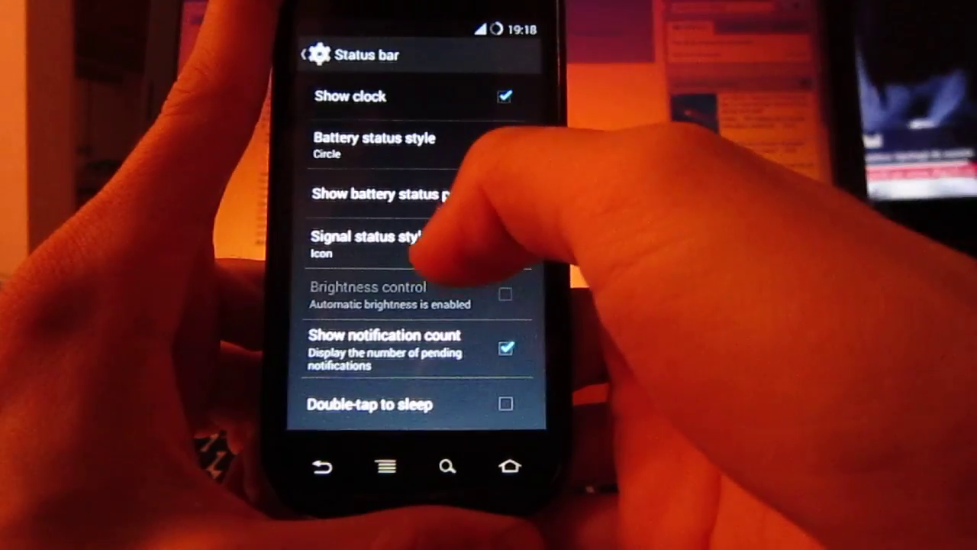
pyautogui.click(372, 145)
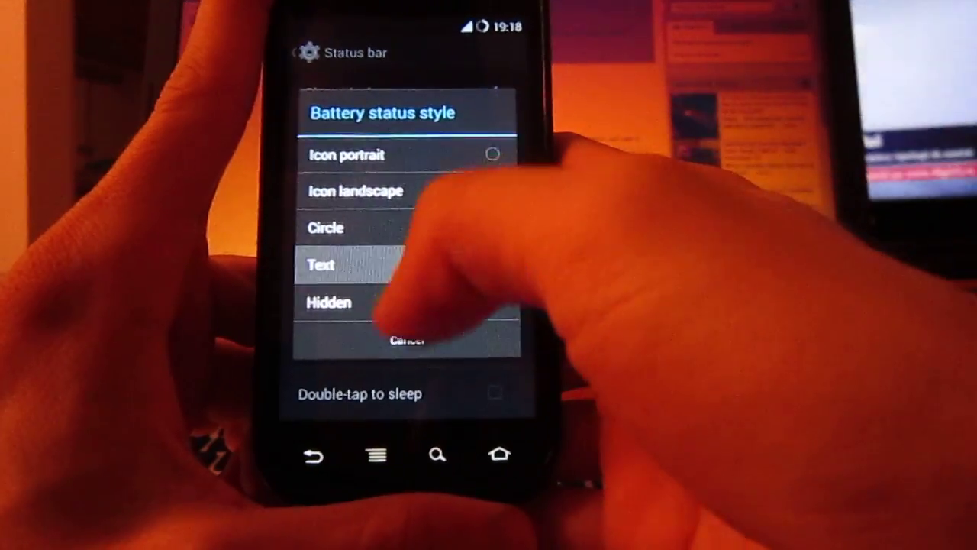
pyautogui.click(319, 265)
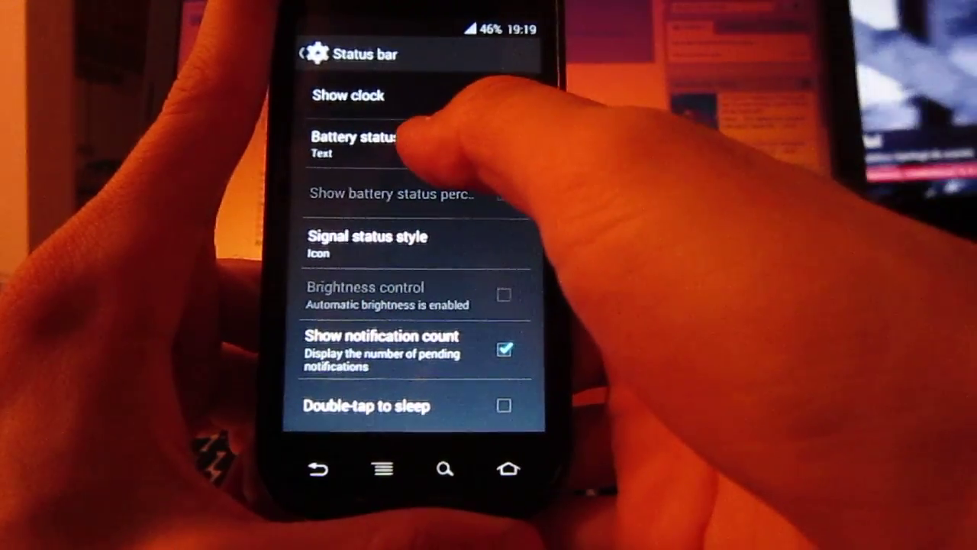
pyautogui.click(359, 145)
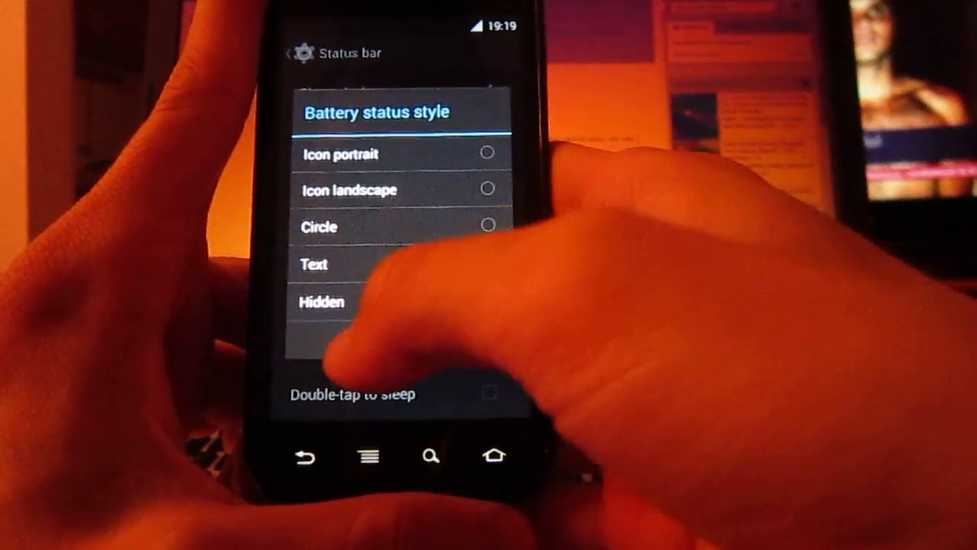
pyautogui.click(313, 265)
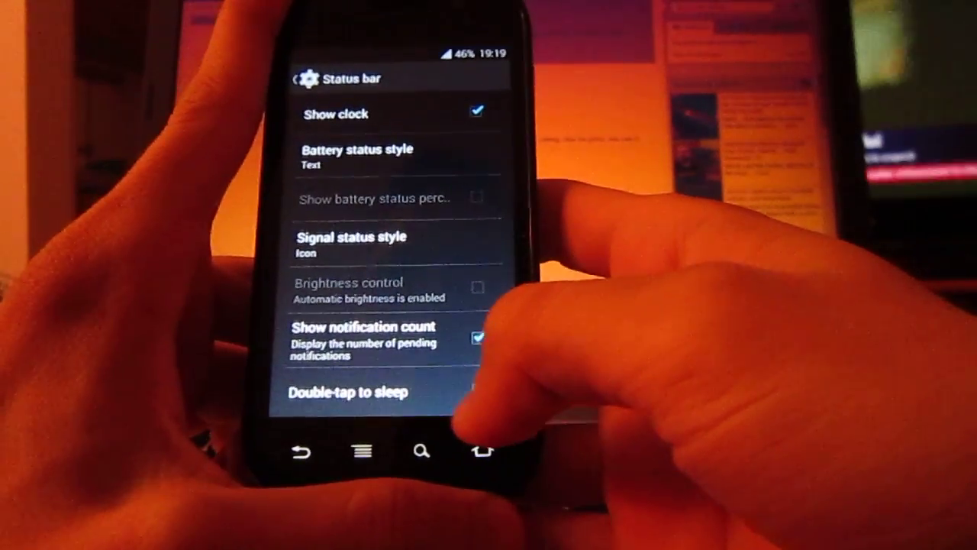
pyautogui.click(477, 393)
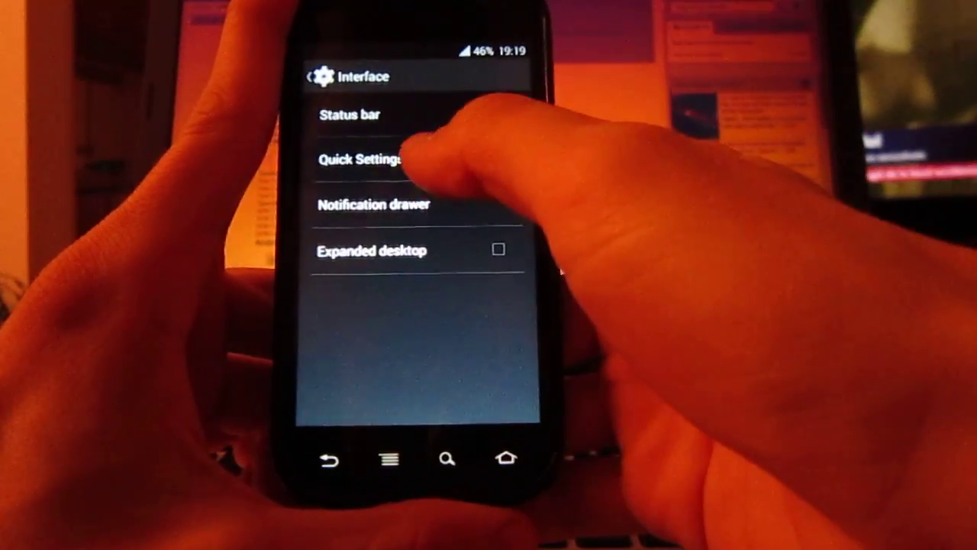
pyautogui.click(367, 161)
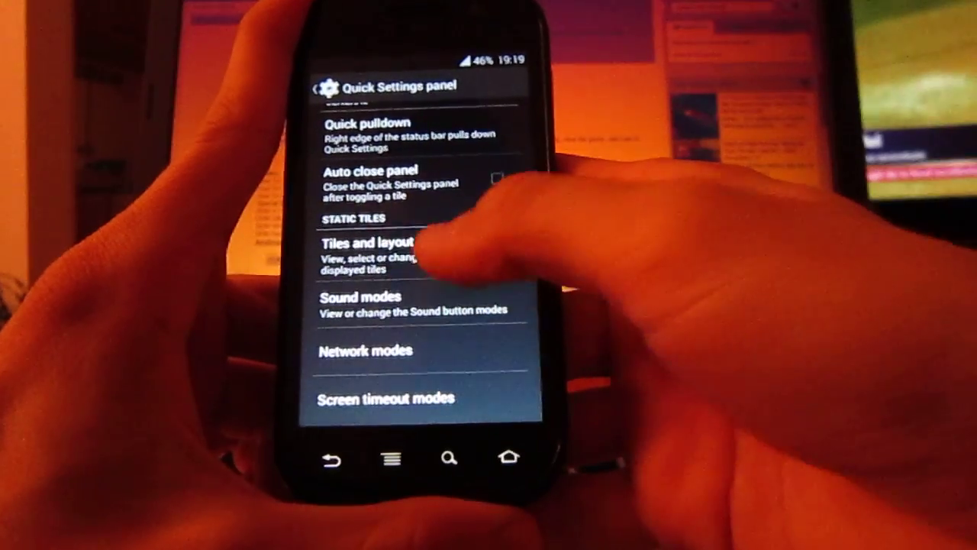
pyautogui.click(379, 243)
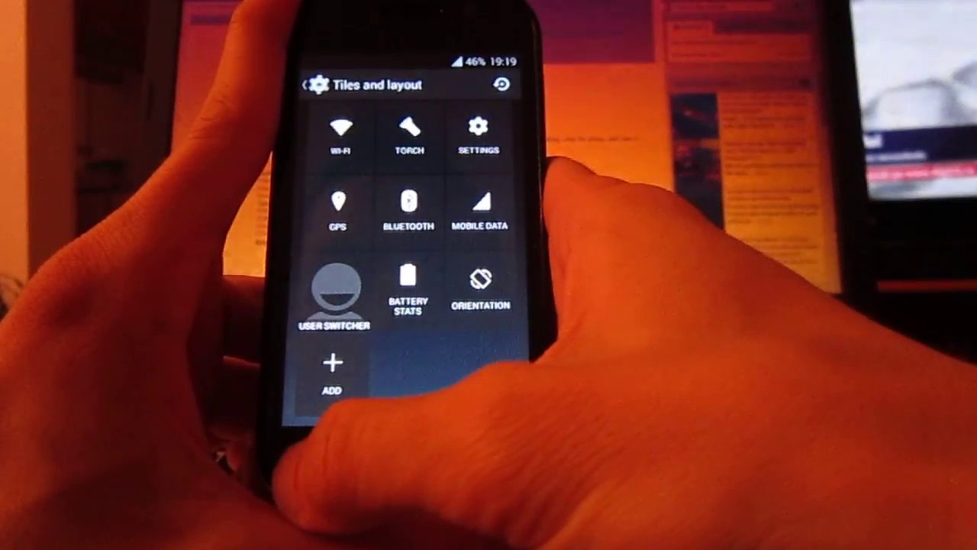
pyautogui.click(309, 84)
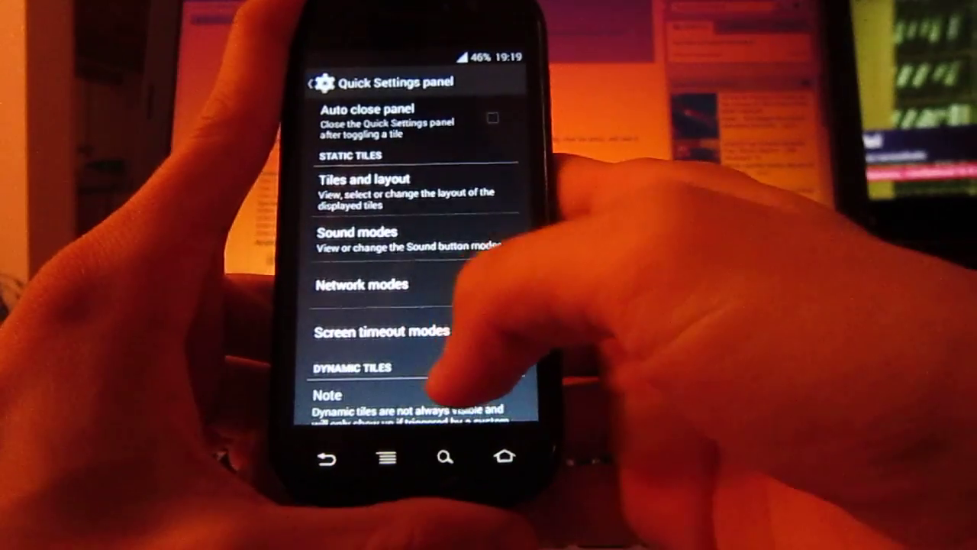
pyautogui.click(361, 283)
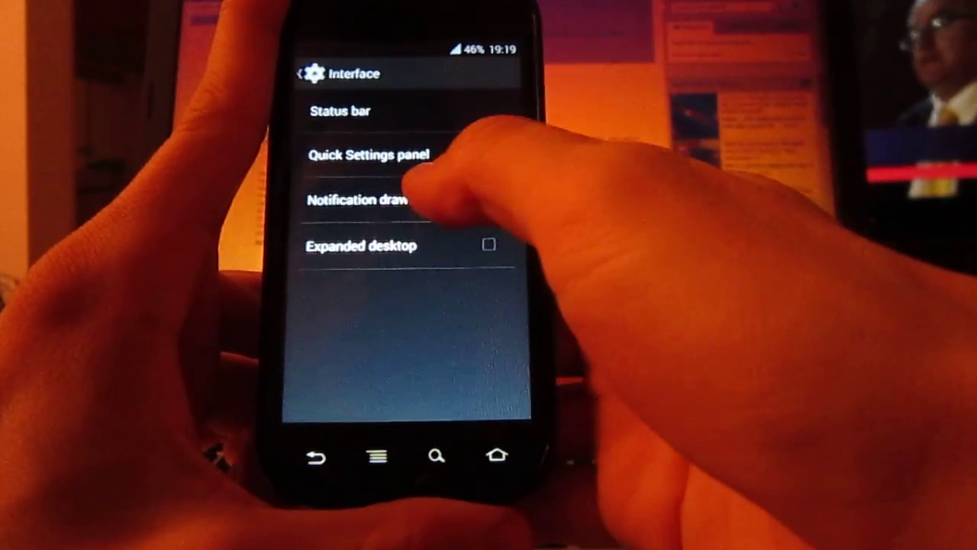
# - Return to the main Settings list and open the Sound page
pyautogui.click(365, 200)
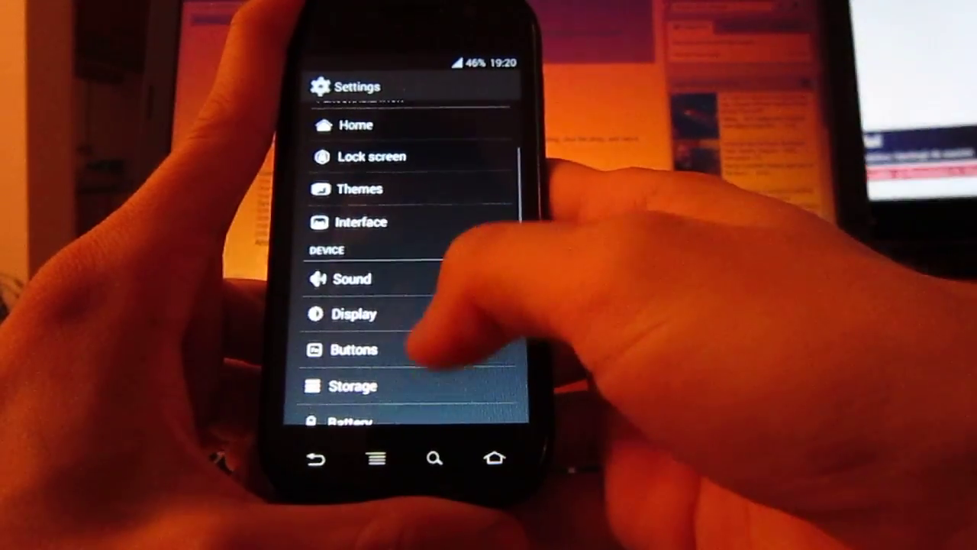
pyautogui.scroll(-3)
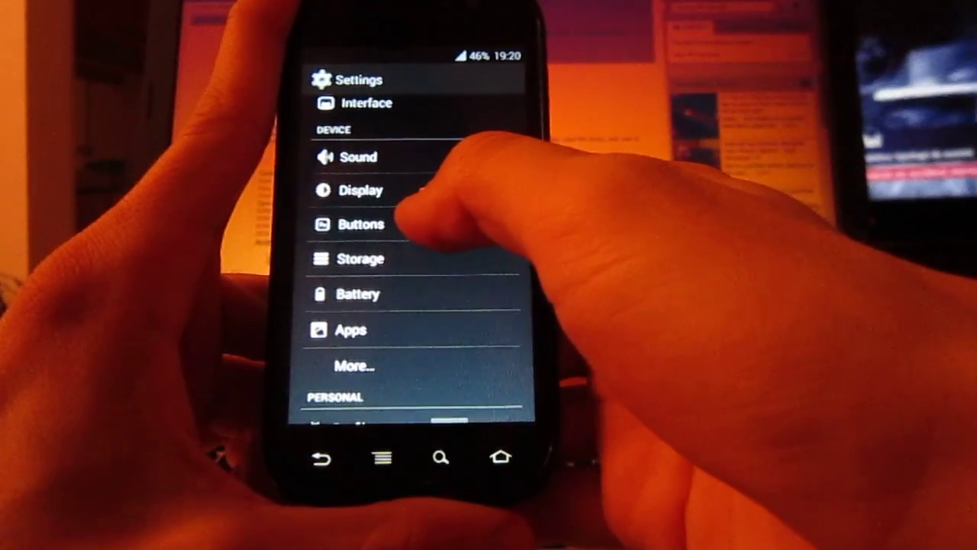
pyautogui.click(355, 158)
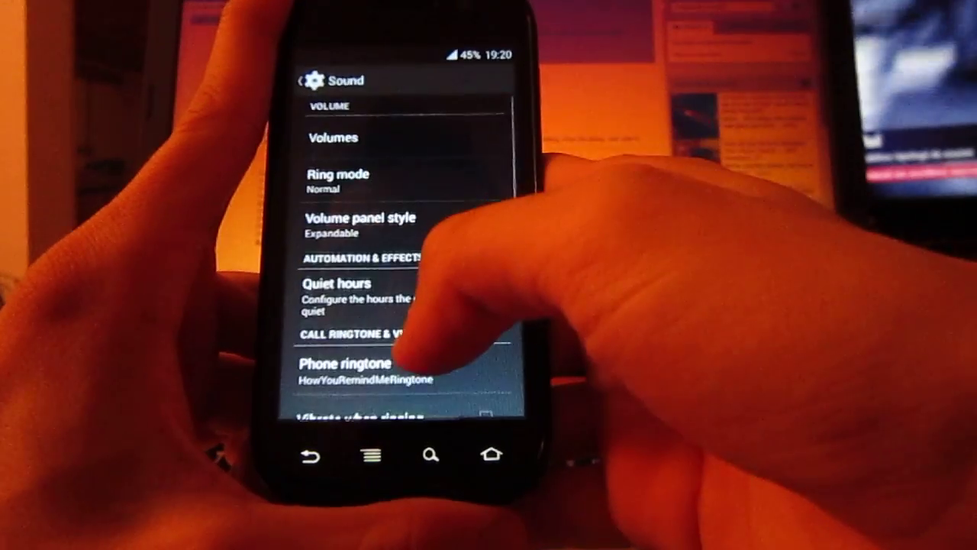
# - Scroll through Sound, then show running processes in Apps
pyautogui.scroll(-3)
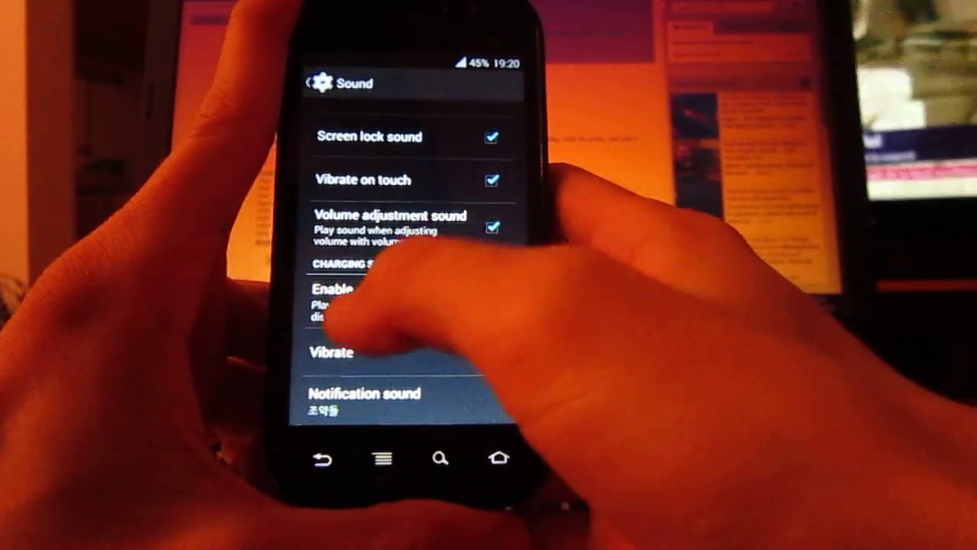
pyautogui.scroll(-3)
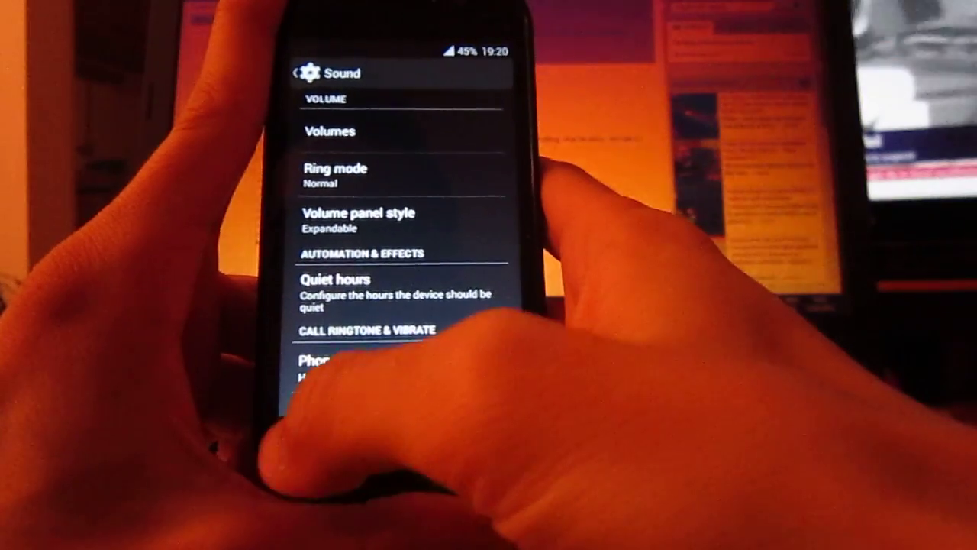
pyautogui.click(297, 69)
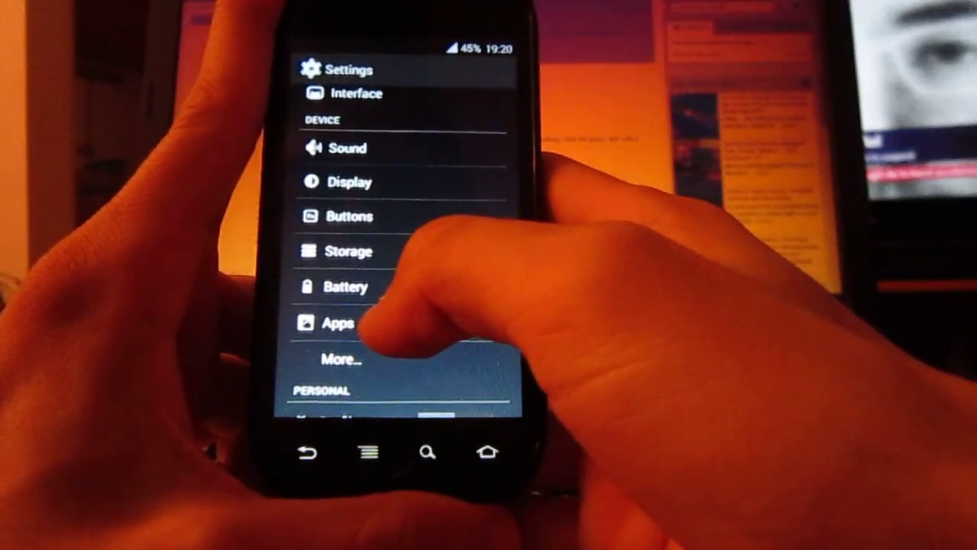
pyautogui.scroll(-3)
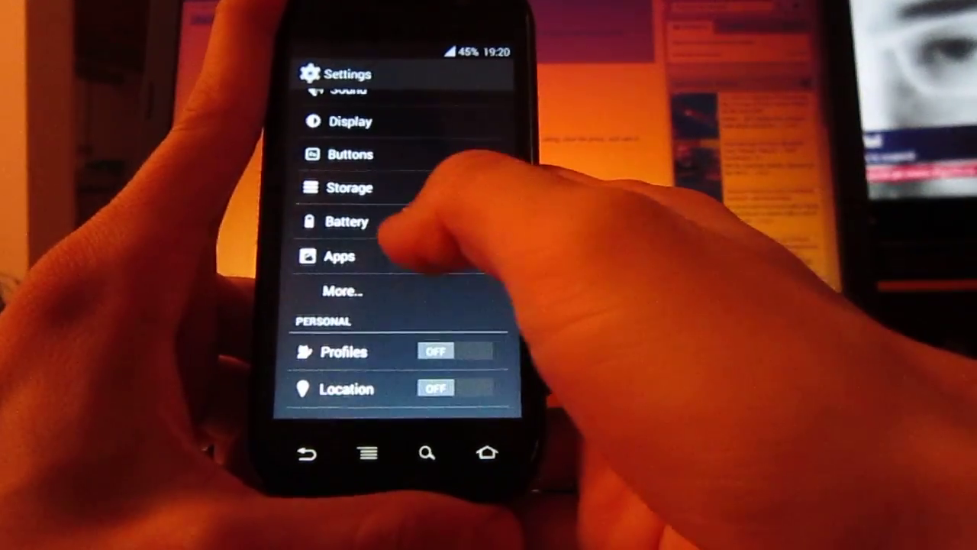
pyautogui.click(346, 221)
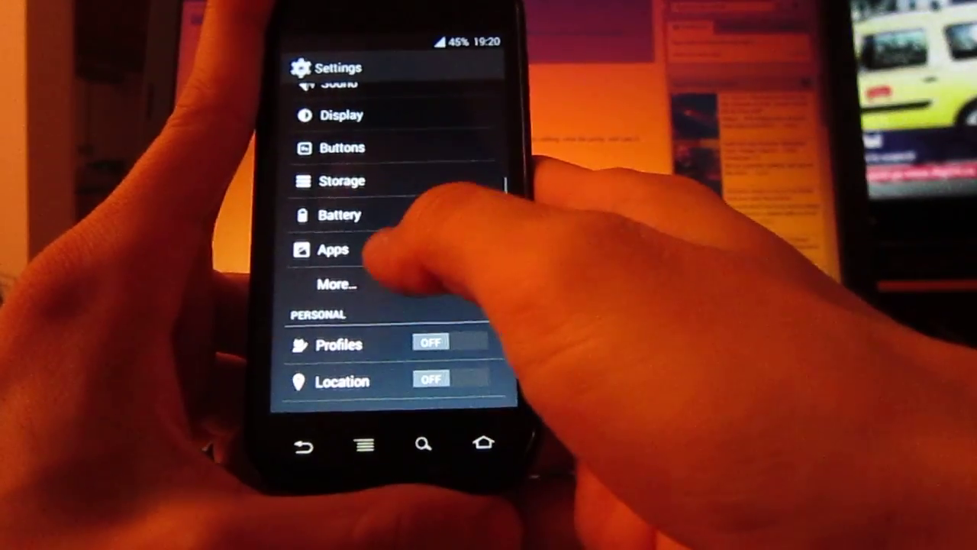
pyautogui.click(331, 250)
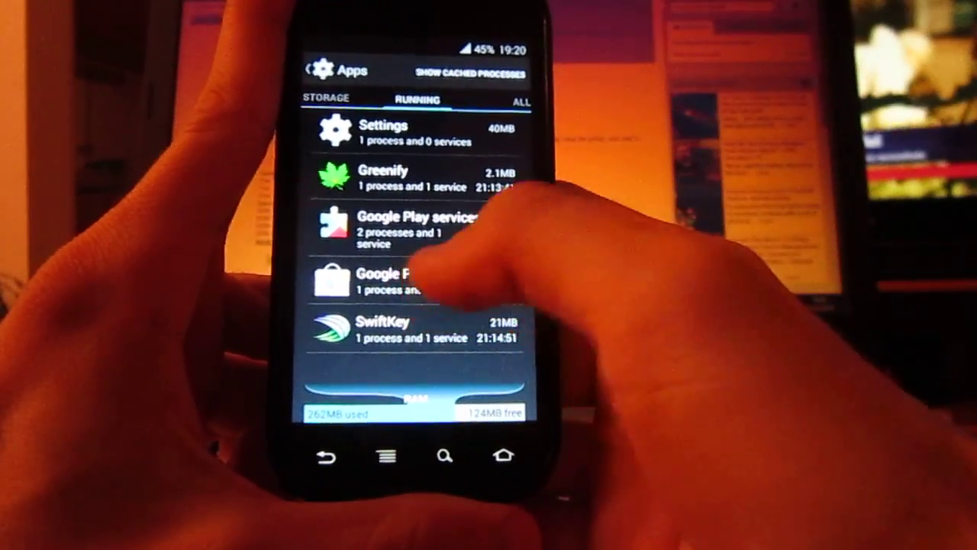
# - View Google Play services' running details, then launch Greenify
pyautogui.click(397, 279)
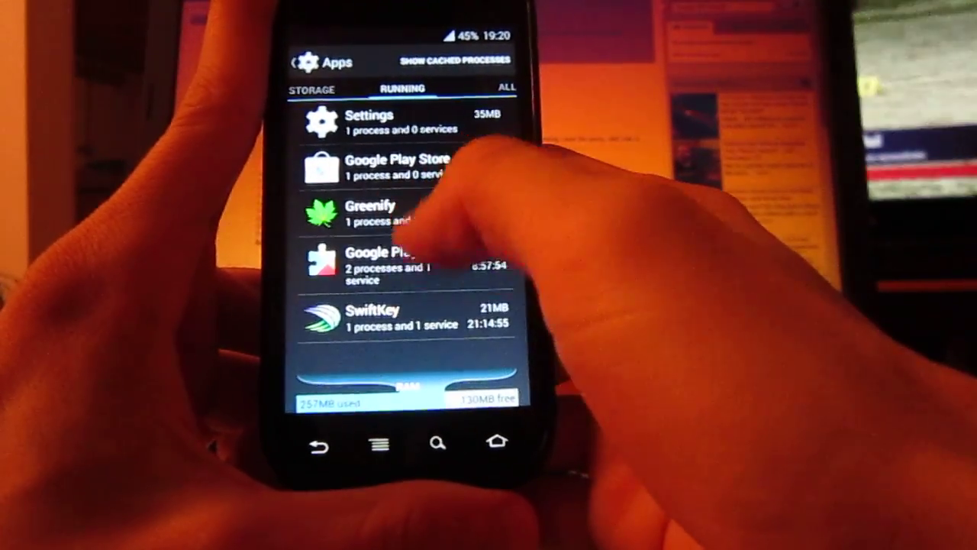
pyautogui.click(405, 264)
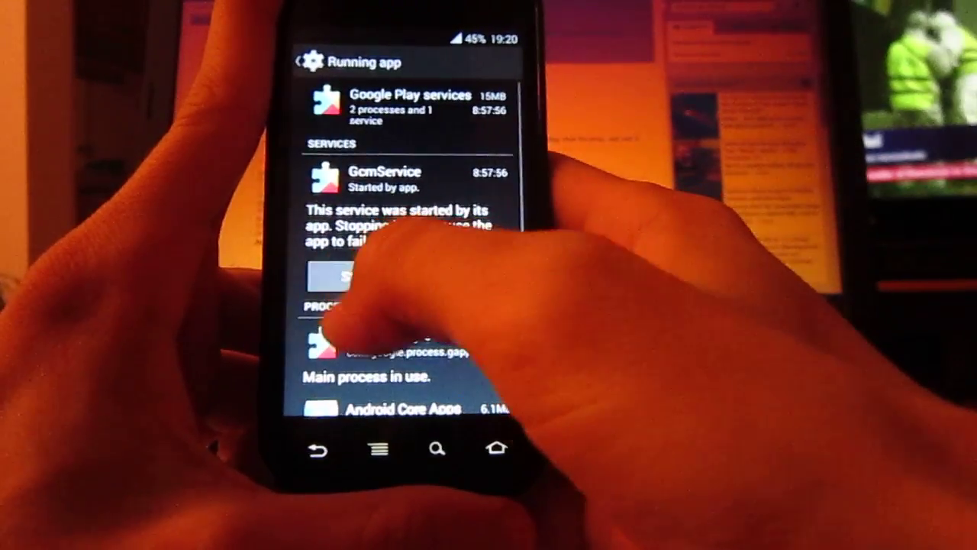
pyautogui.click(318, 448)
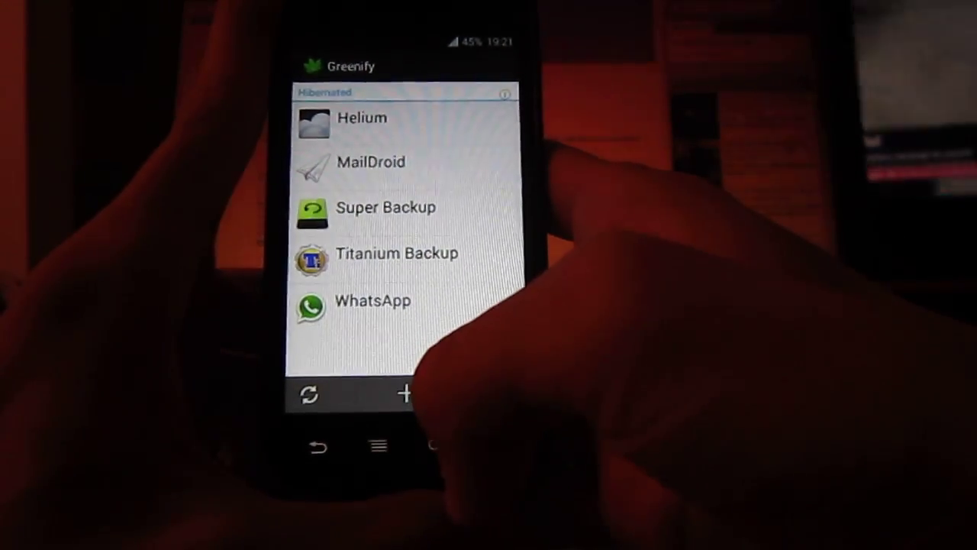
# - Leave Greenify for the home screen's launcher overview
pyautogui.click(407, 394)
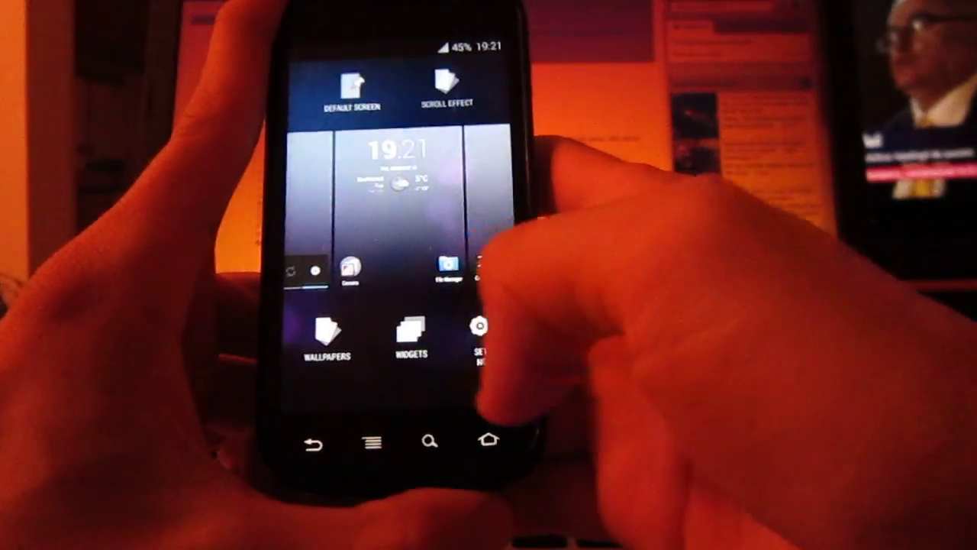
# - Reopen Settings from the launcher overview and select an entry in the list
pyautogui.click(483, 336)
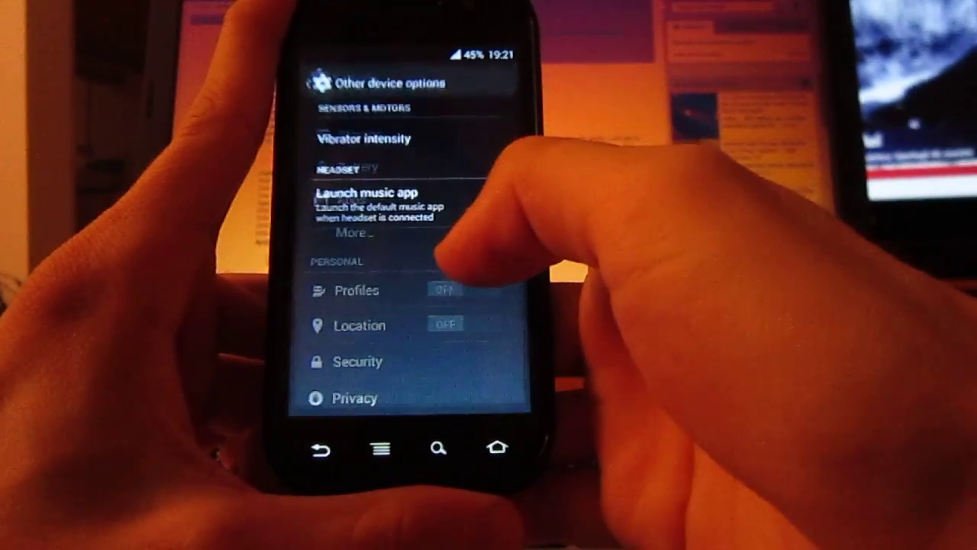
pyautogui.click(364, 139)
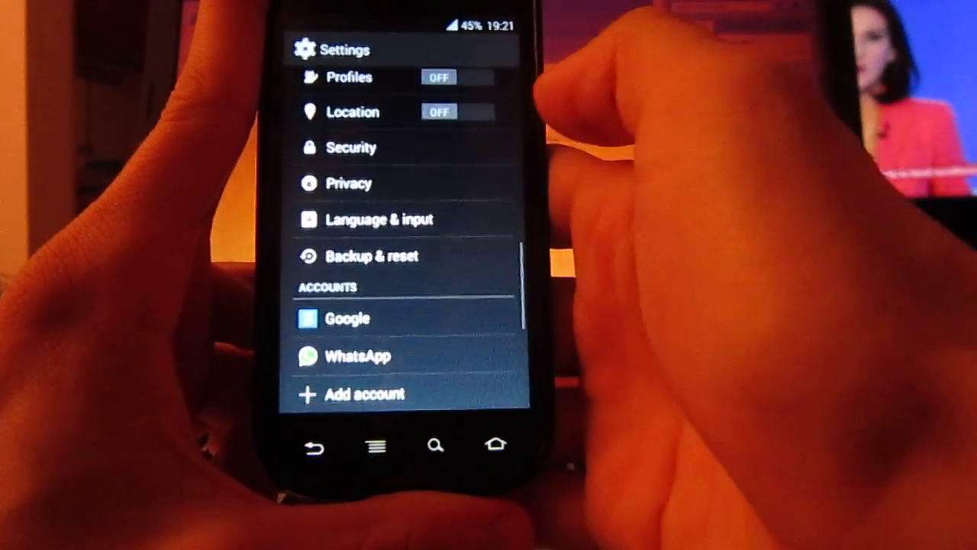
pyautogui.click(439, 111)
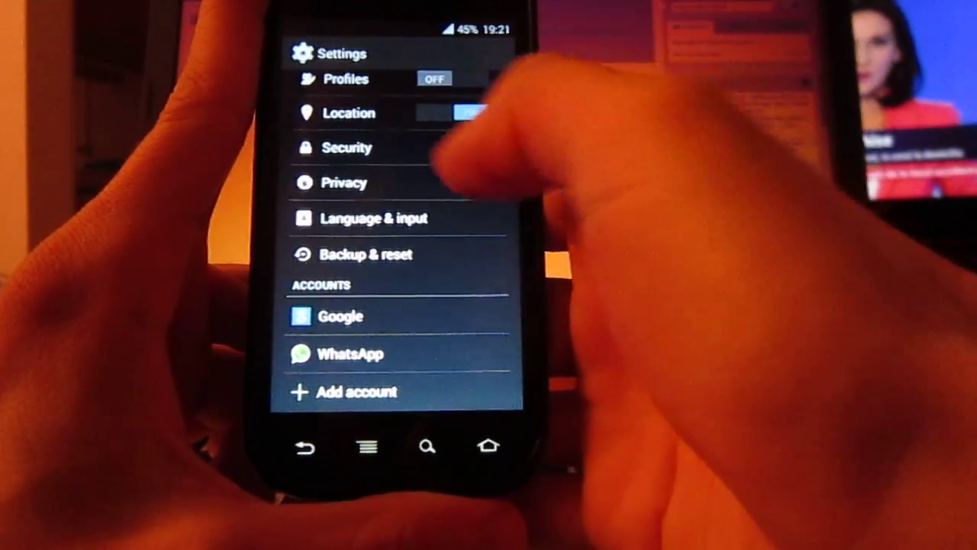
pyautogui.click(470, 113)
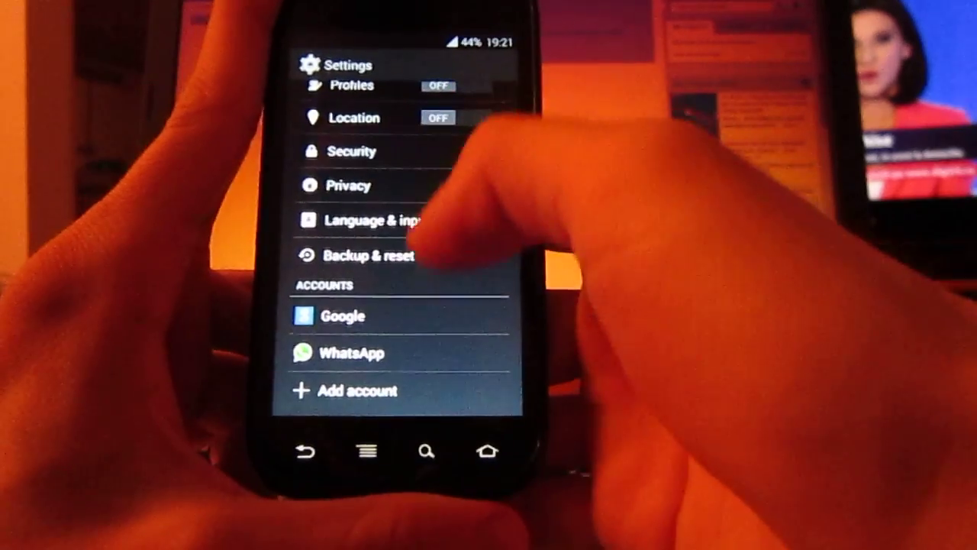
pyautogui.click(352, 150)
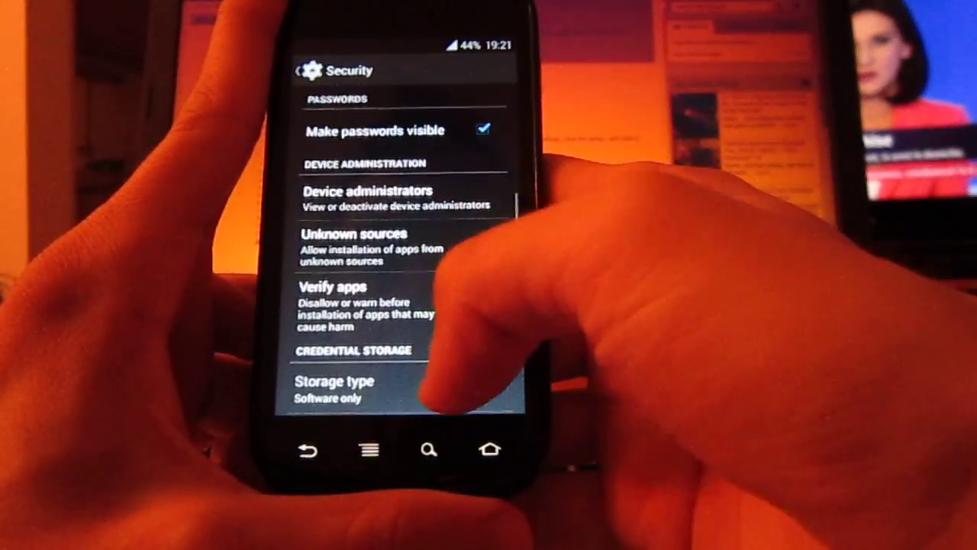
pyautogui.scroll(-3)
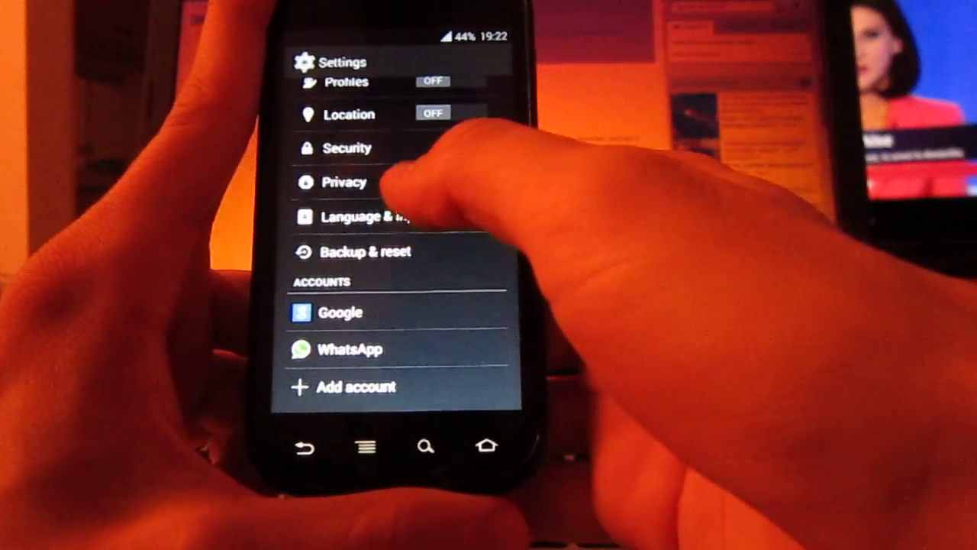
pyautogui.click(343, 182)
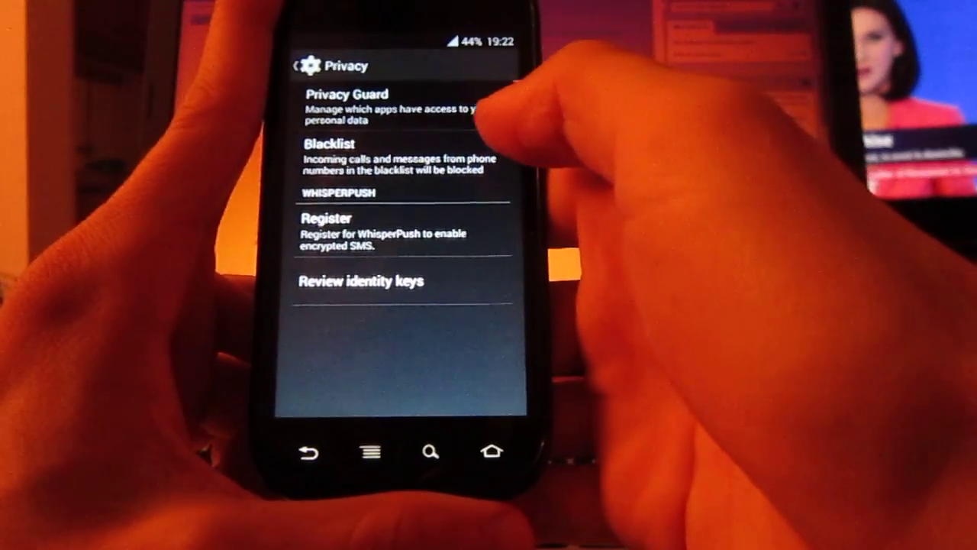
pyautogui.click(375, 103)
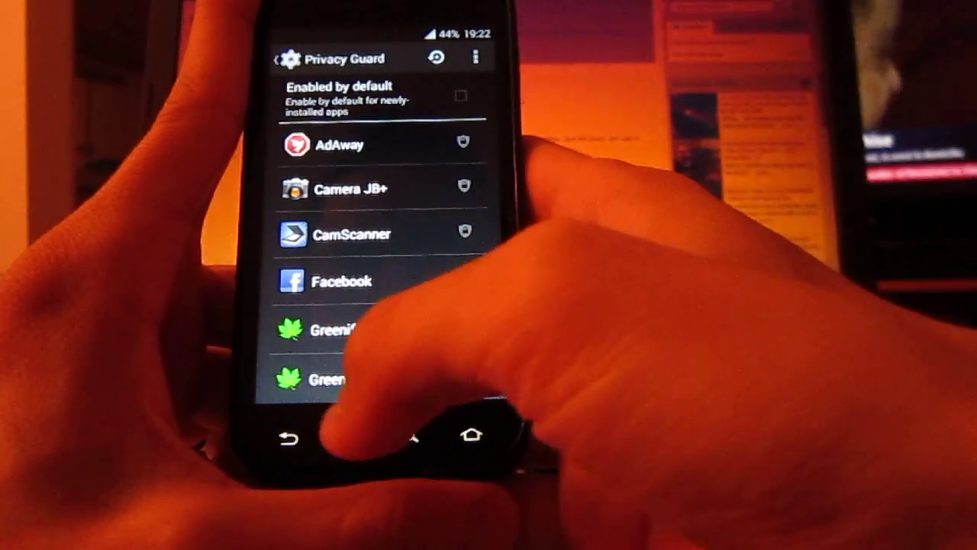
pyautogui.scroll(-3)
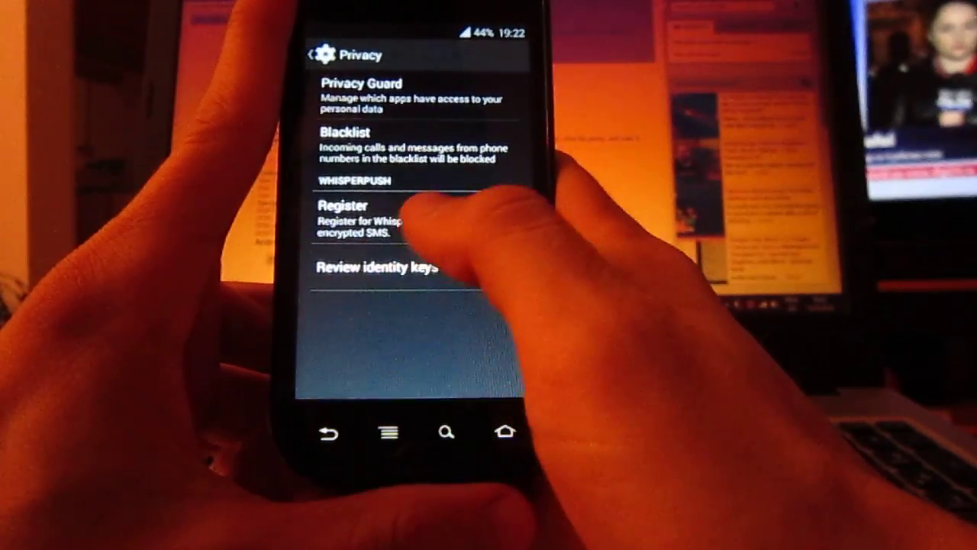
pyautogui.click(328, 428)
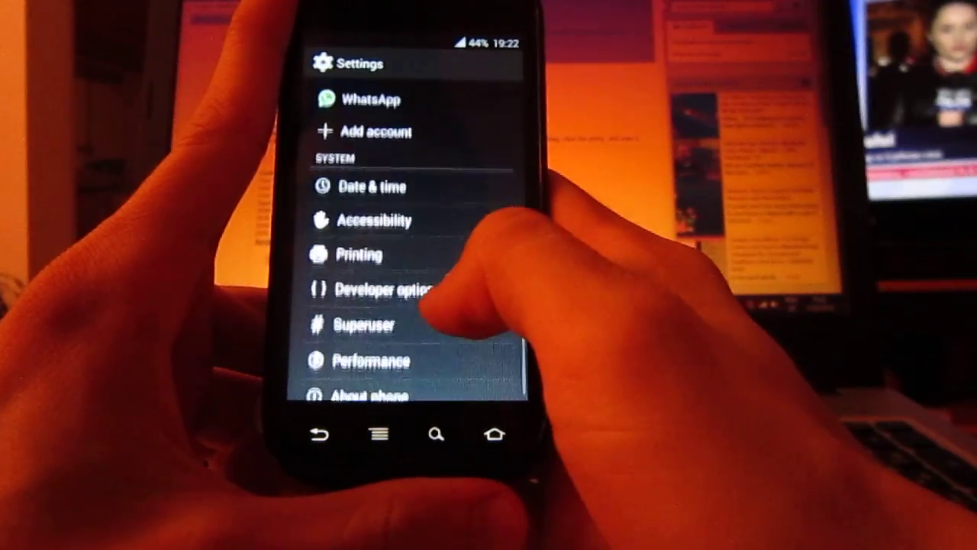
pyautogui.scroll(-3)
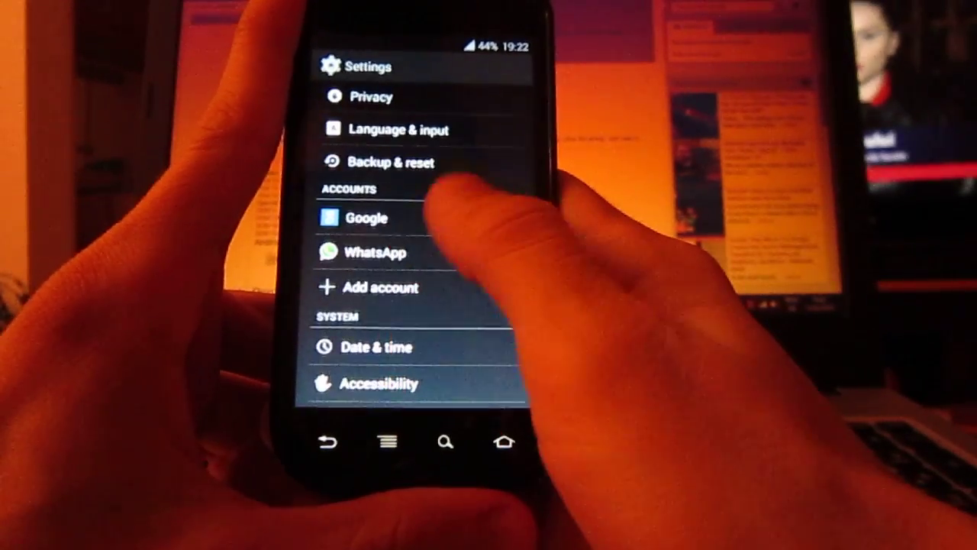
pyautogui.scroll(-3)
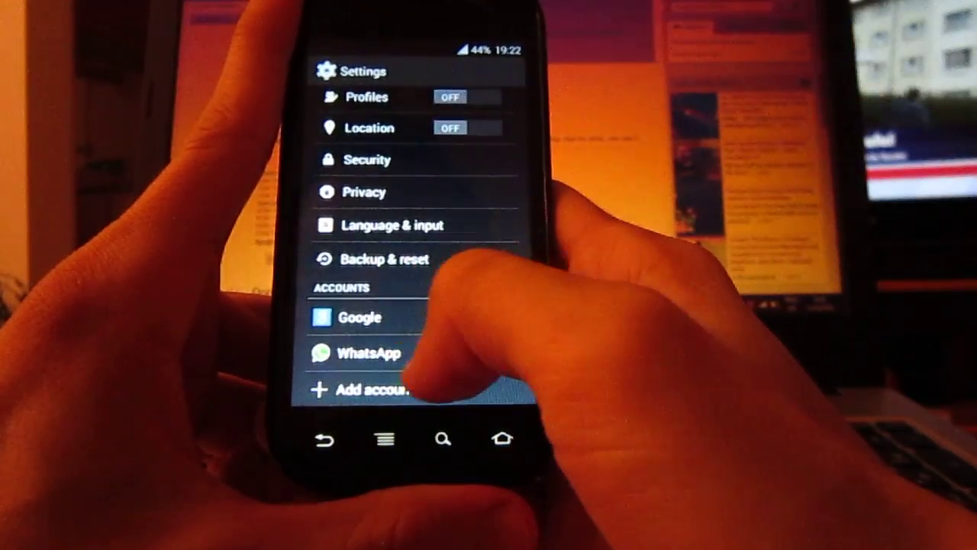
pyautogui.scroll(-3)
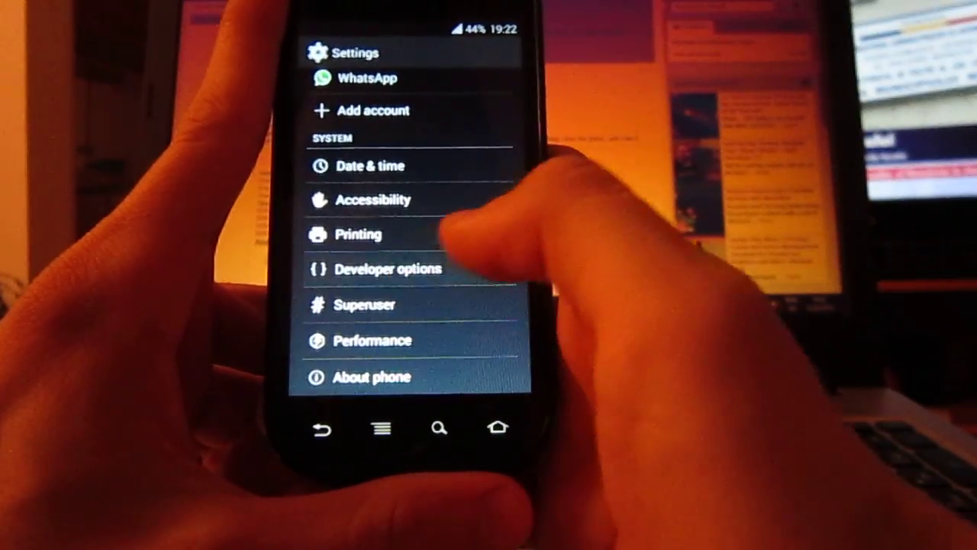
pyautogui.click(387, 268)
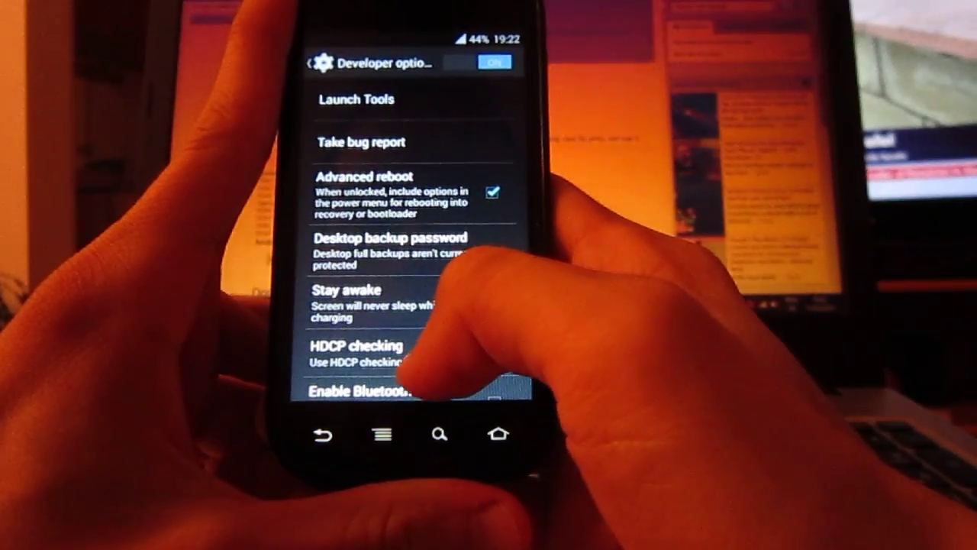
pyautogui.scroll(-3)
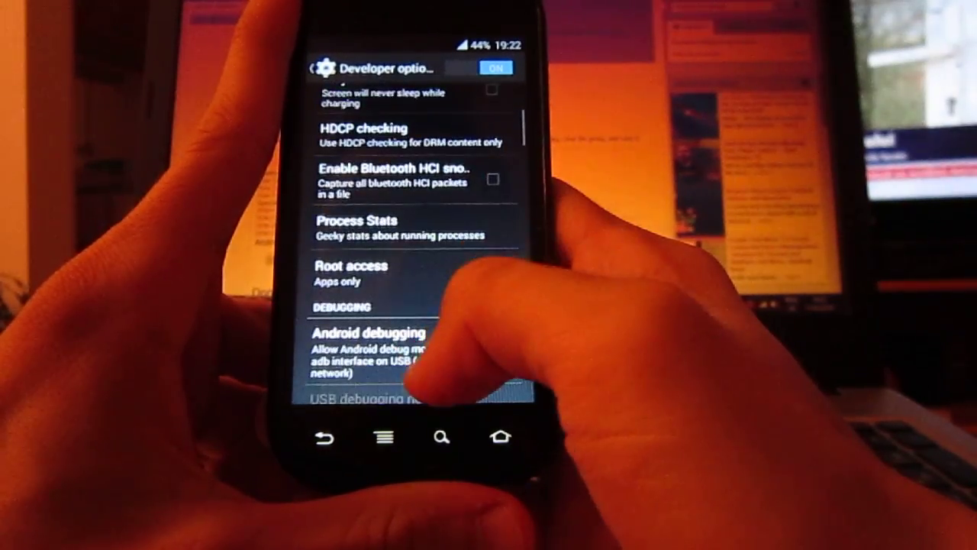
pyautogui.scroll(-3)
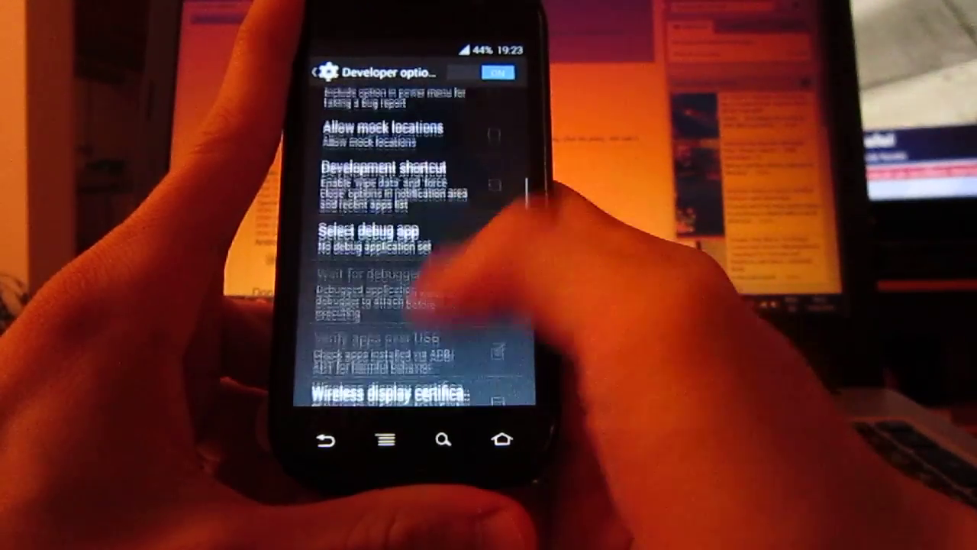
pyautogui.scroll(-3)
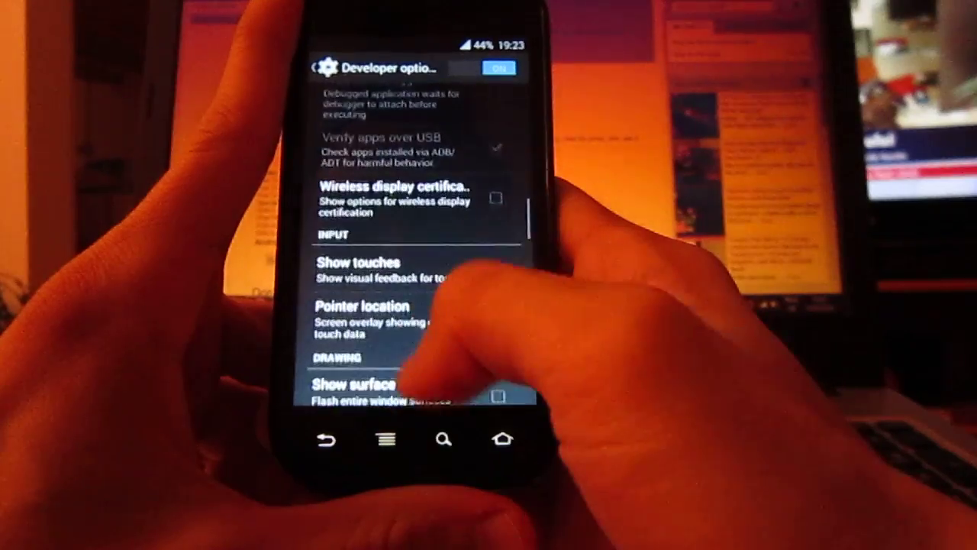
pyautogui.scroll(-3)
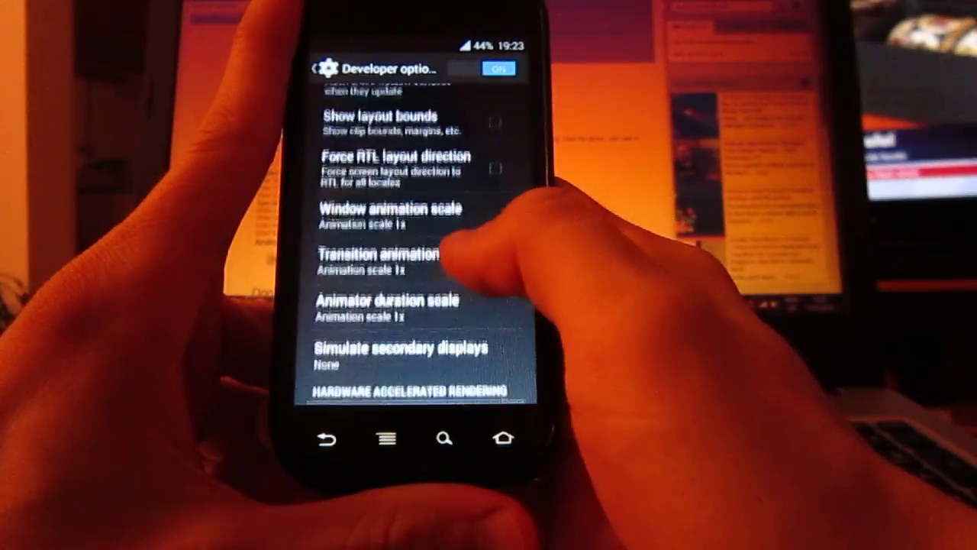
pyautogui.scroll(-3)
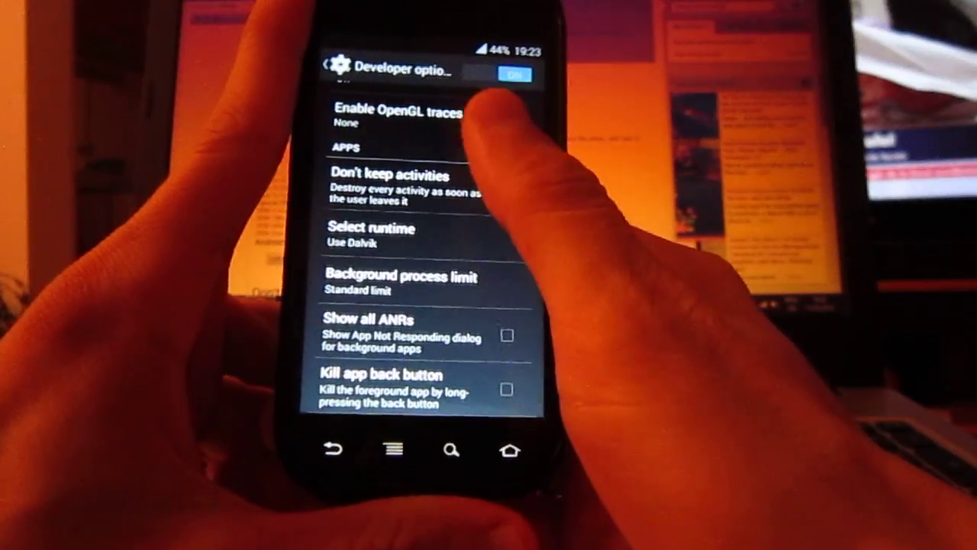
pyautogui.scroll(-3)
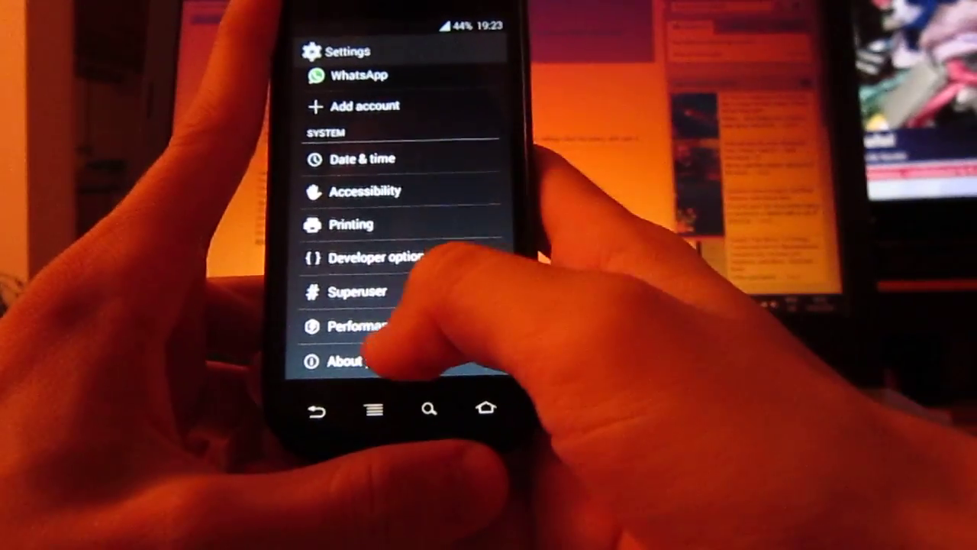
# - Open About phone and scroll through the device details
pyautogui.click(357, 291)
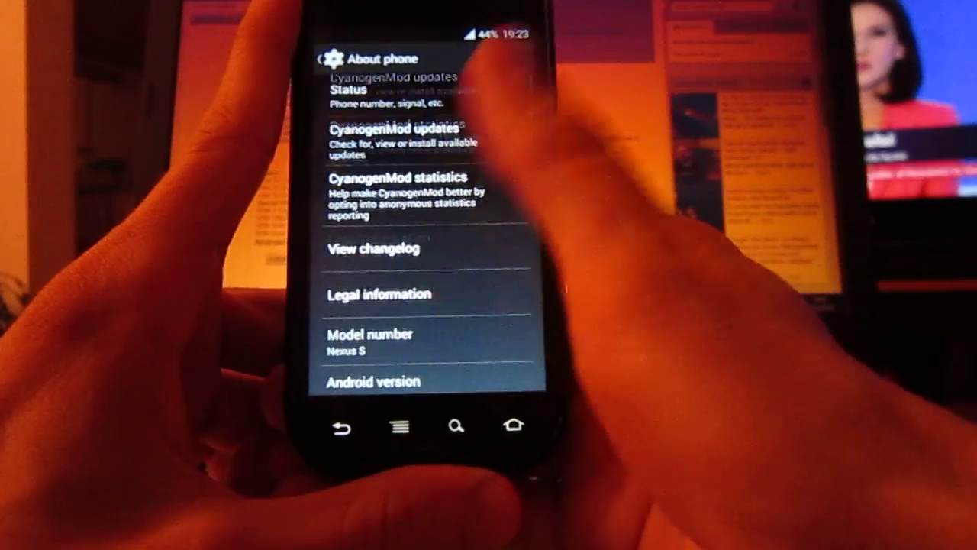
pyautogui.scroll(-3)
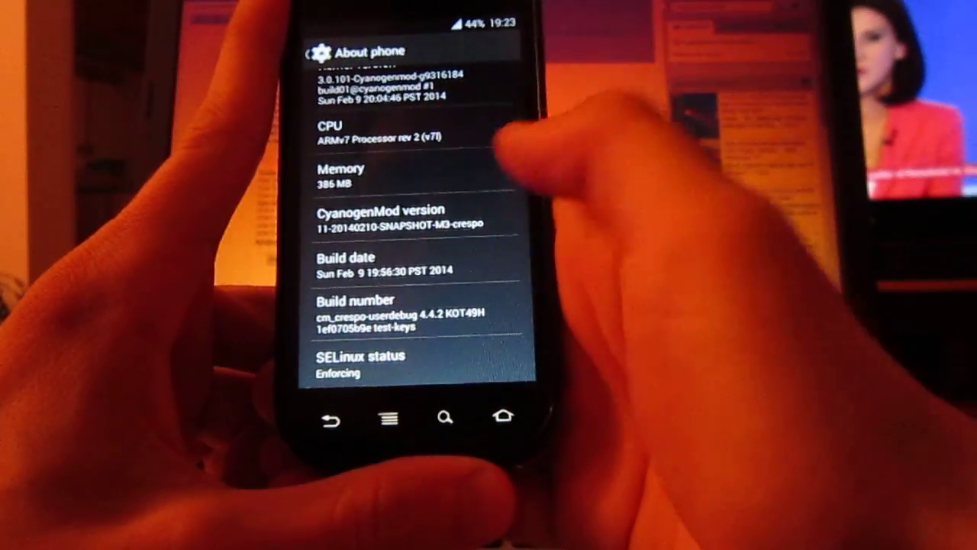
pyautogui.scroll(-3)
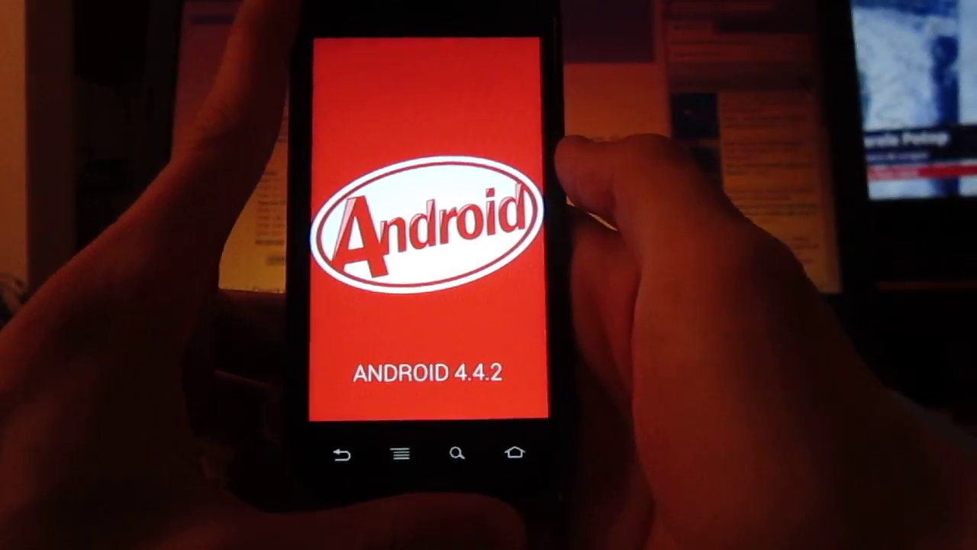
# - Leave the KitKat splash and bring up Trebuchet's Scroll Effect choices, currently None
pyautogui.click(428, 229)
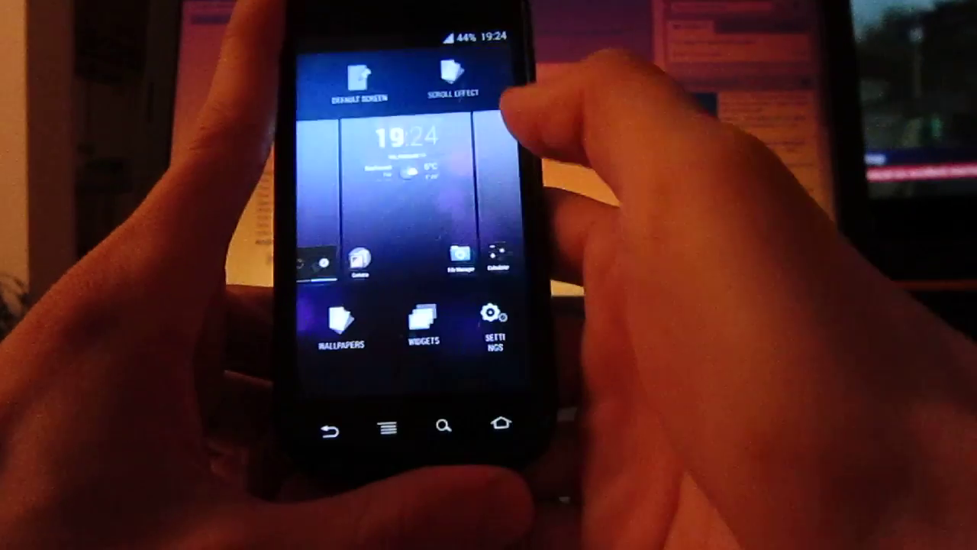
pyautogui.click(449, 80)
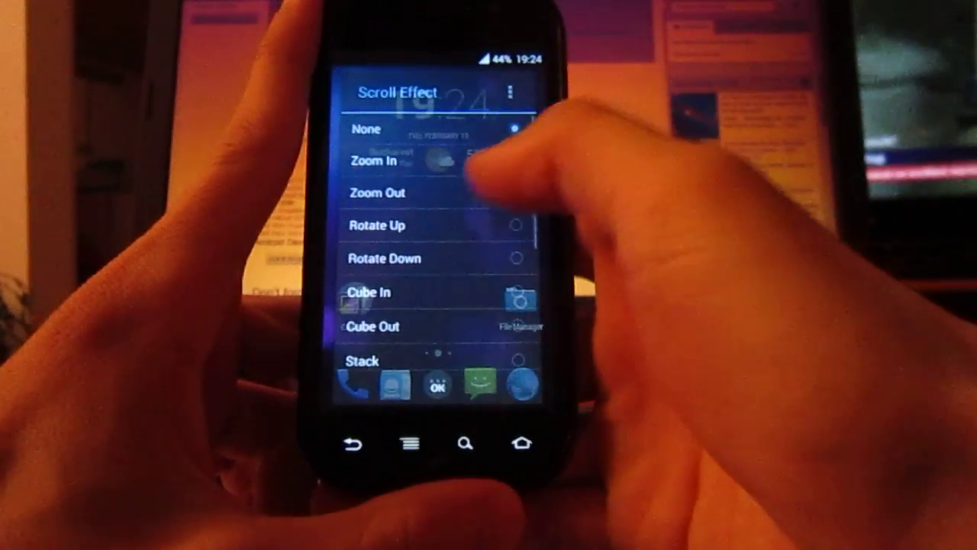